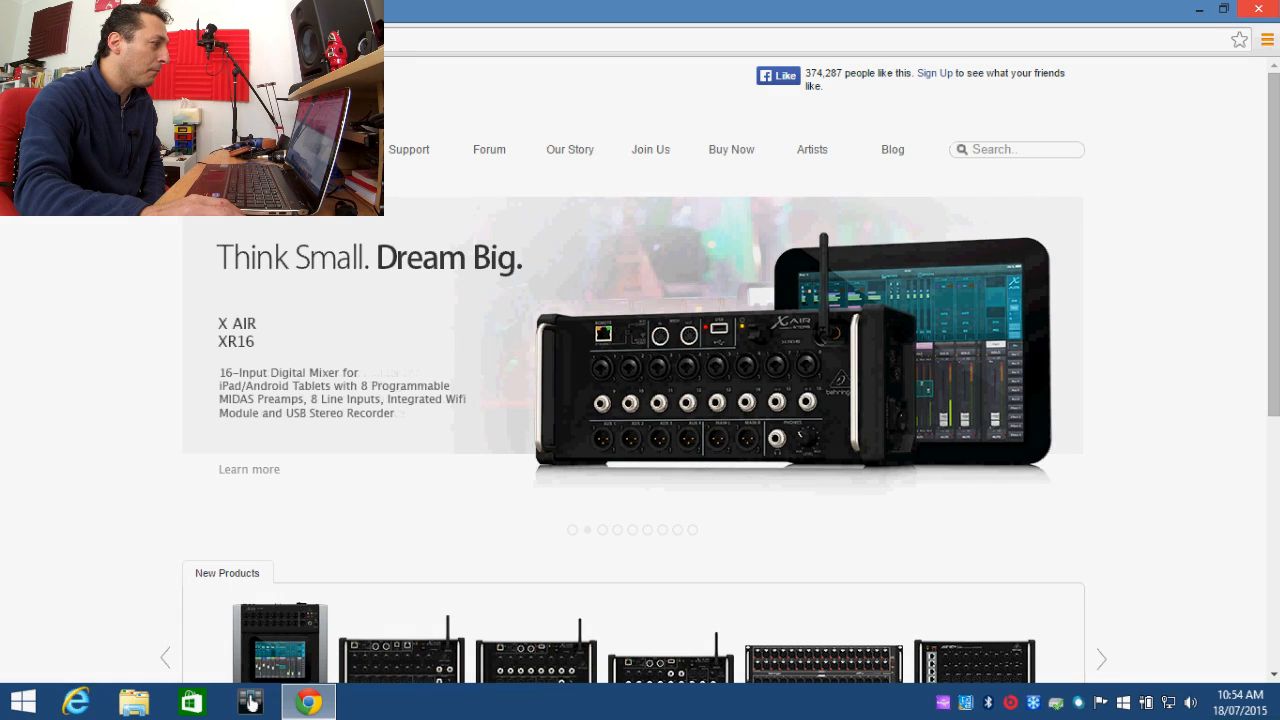
mouse_move(72, 238)
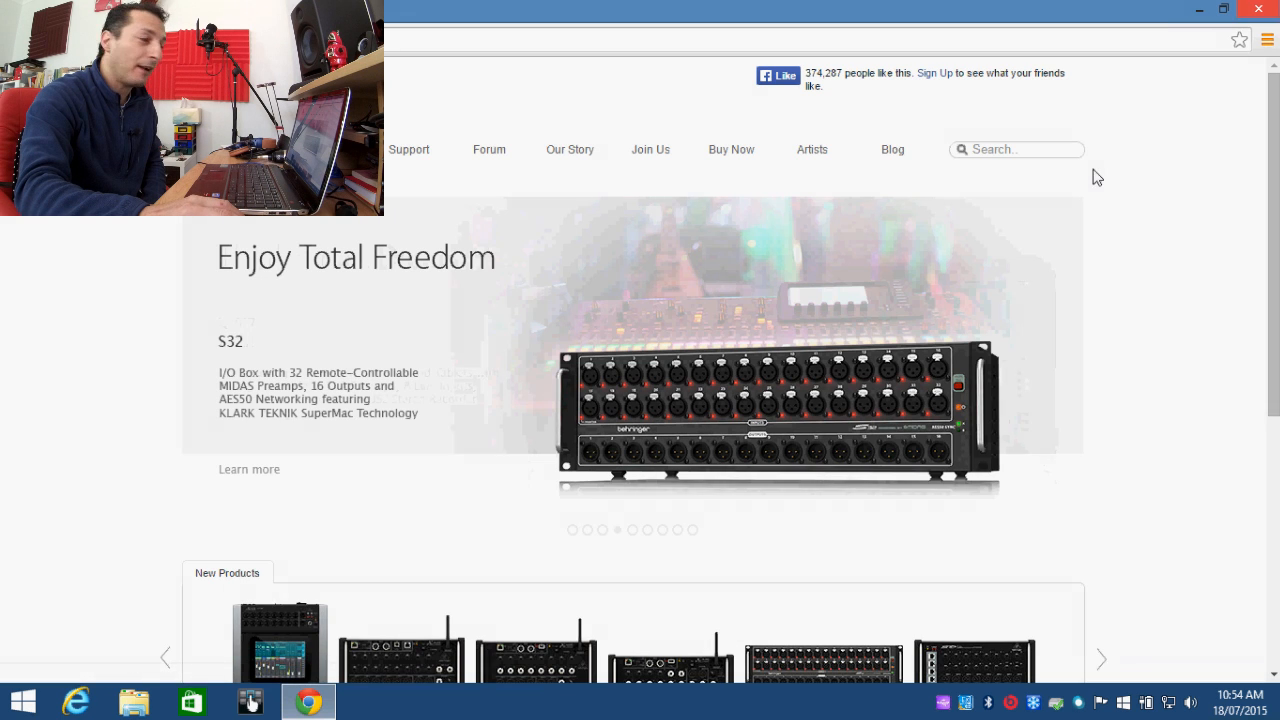
Search the Behringer site for 'fca1616' to list FIREPOWER FCA1616 suggestions
left_click(1020, 149)
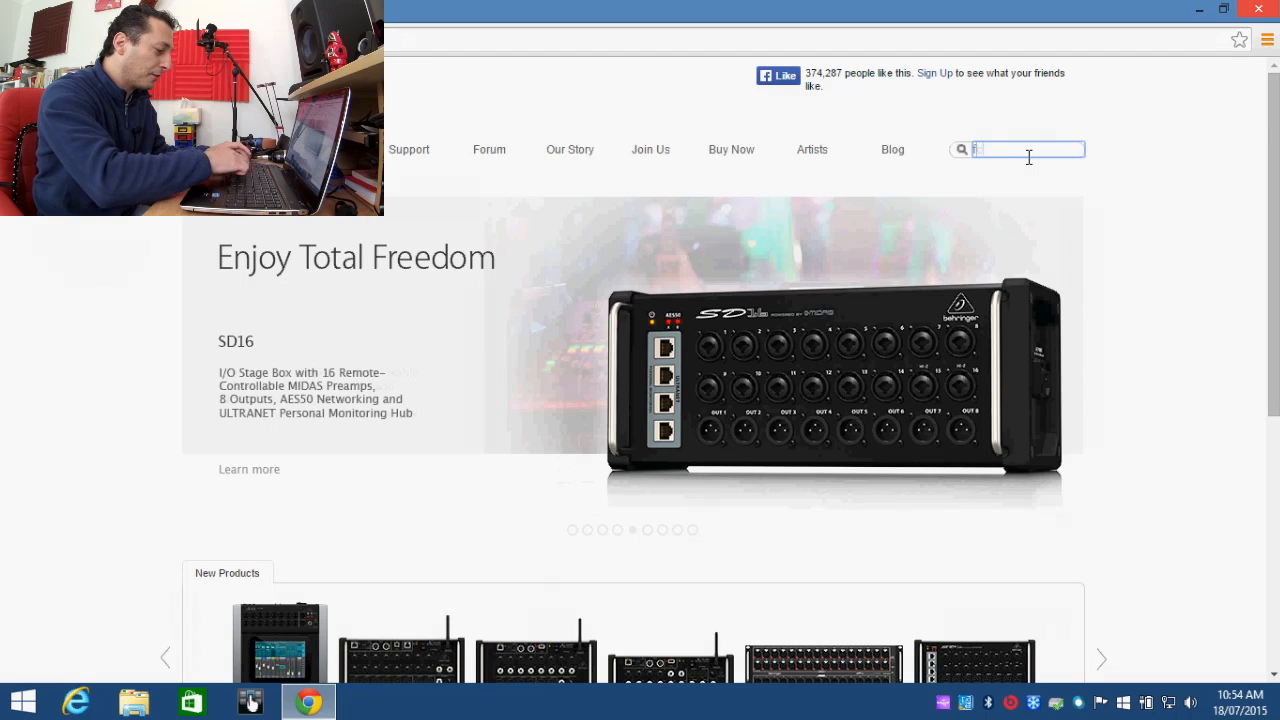
type("fca1616")
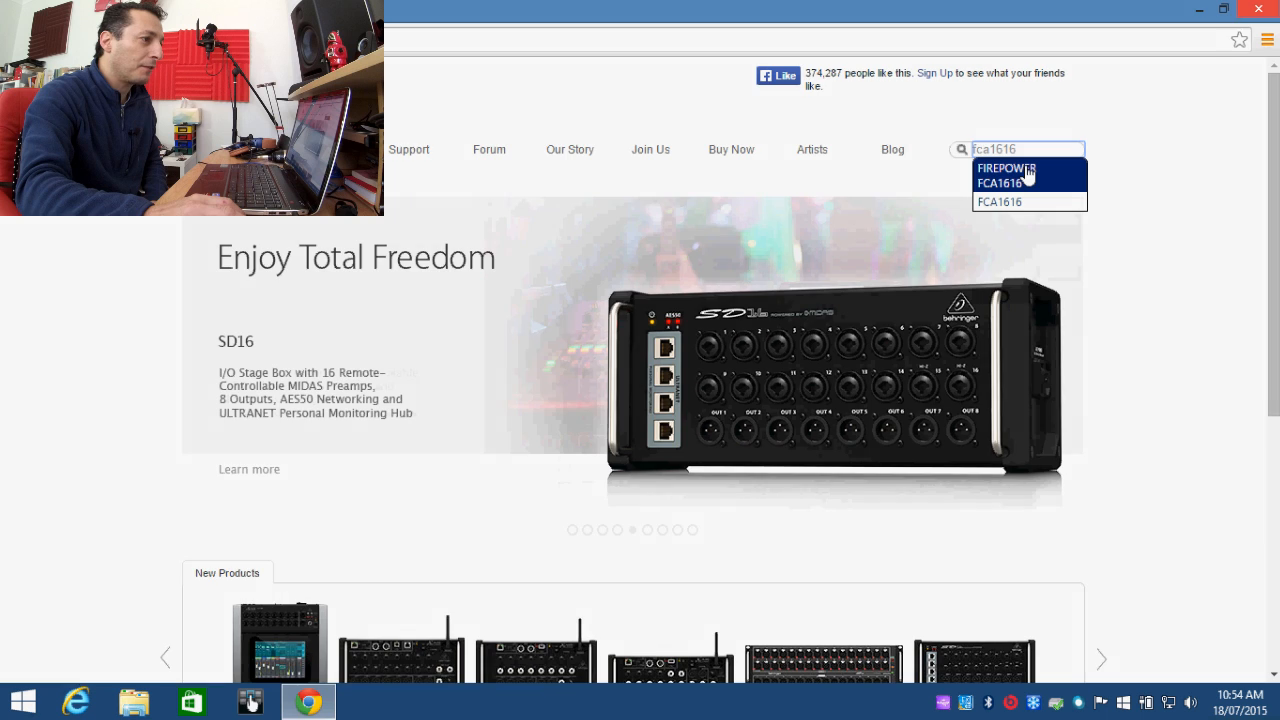
Open the FIREPOWER FCA1616 product page and scroll through its overview to Downloads
left_click(1007, 168)
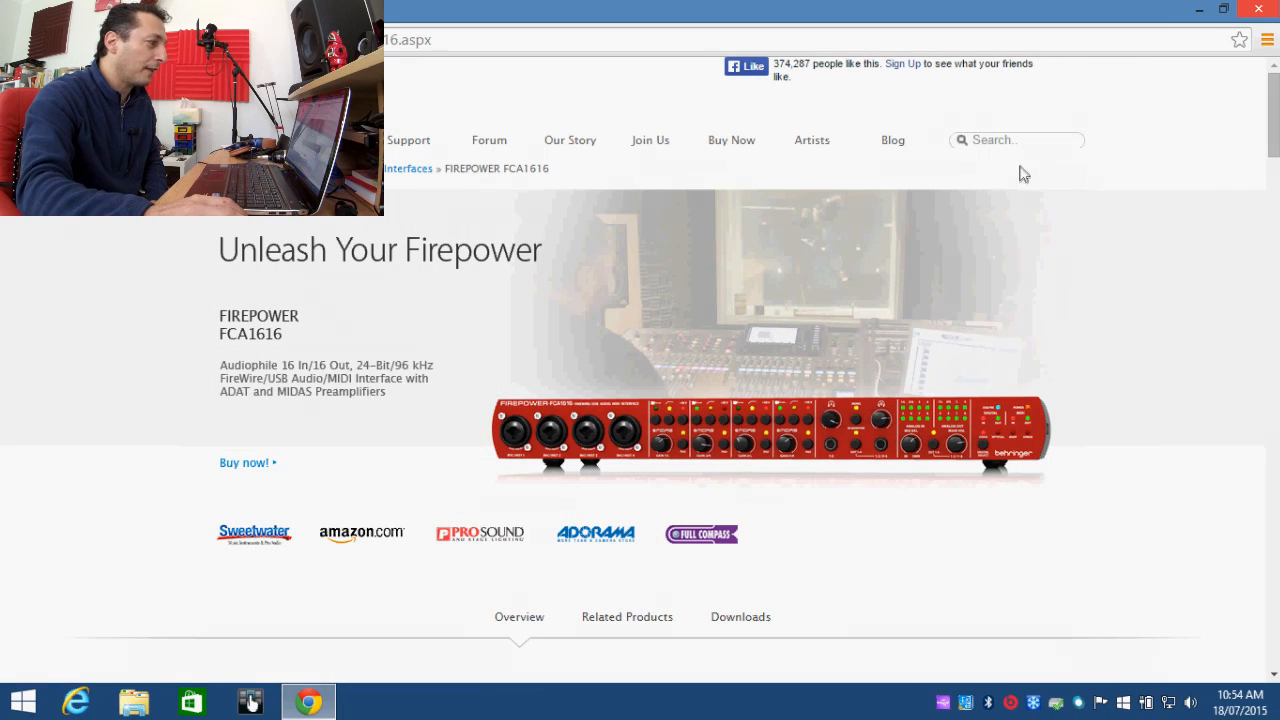
mouse_move(1178, 291)
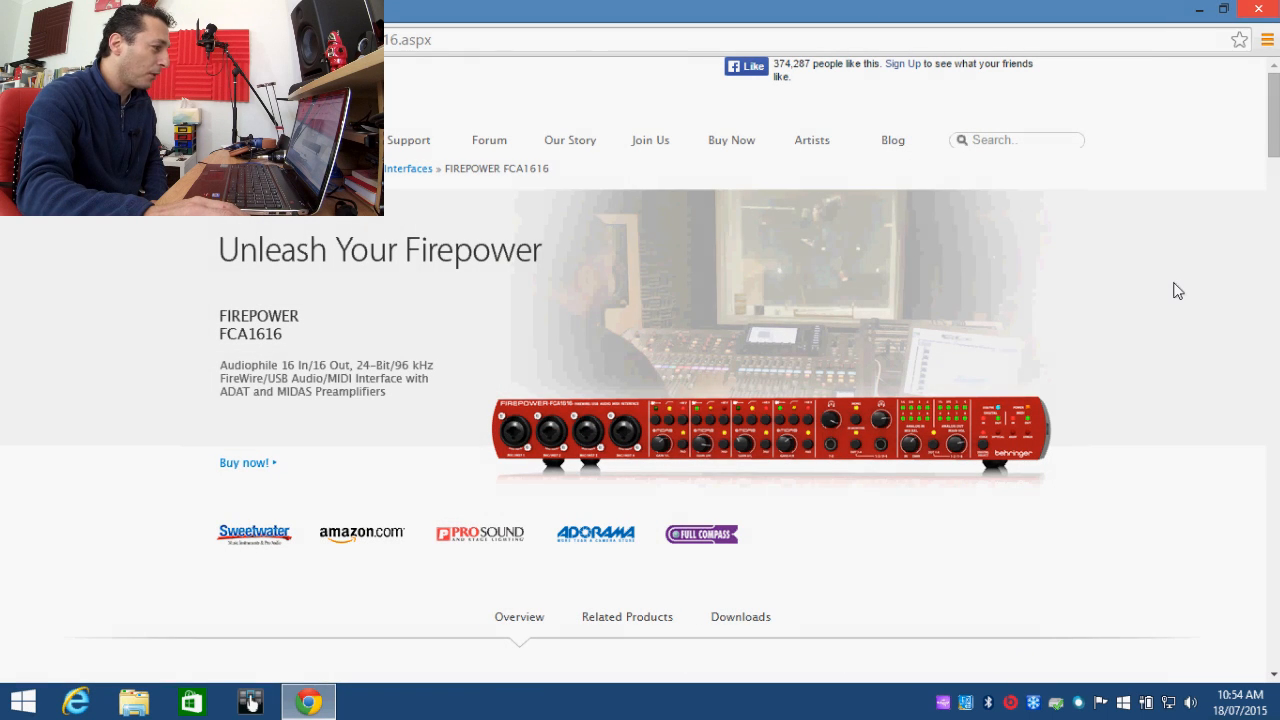
scroll("down", 3)
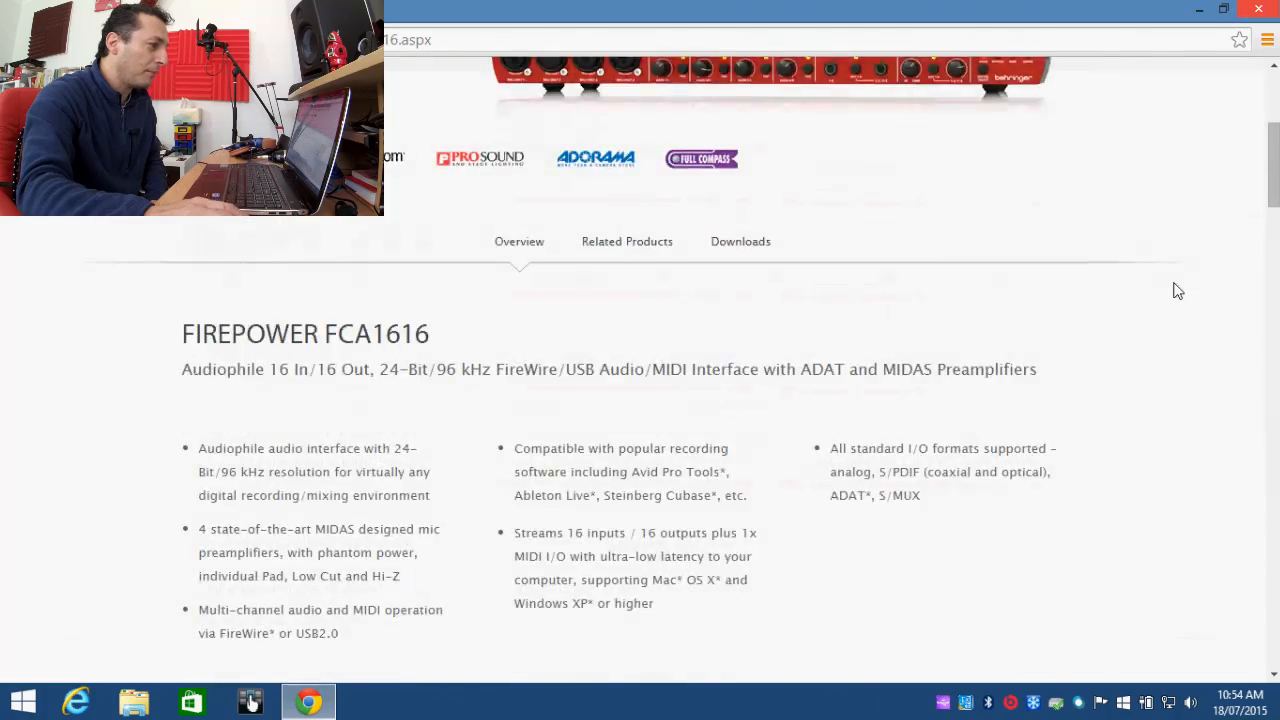
scroll("down", 3)
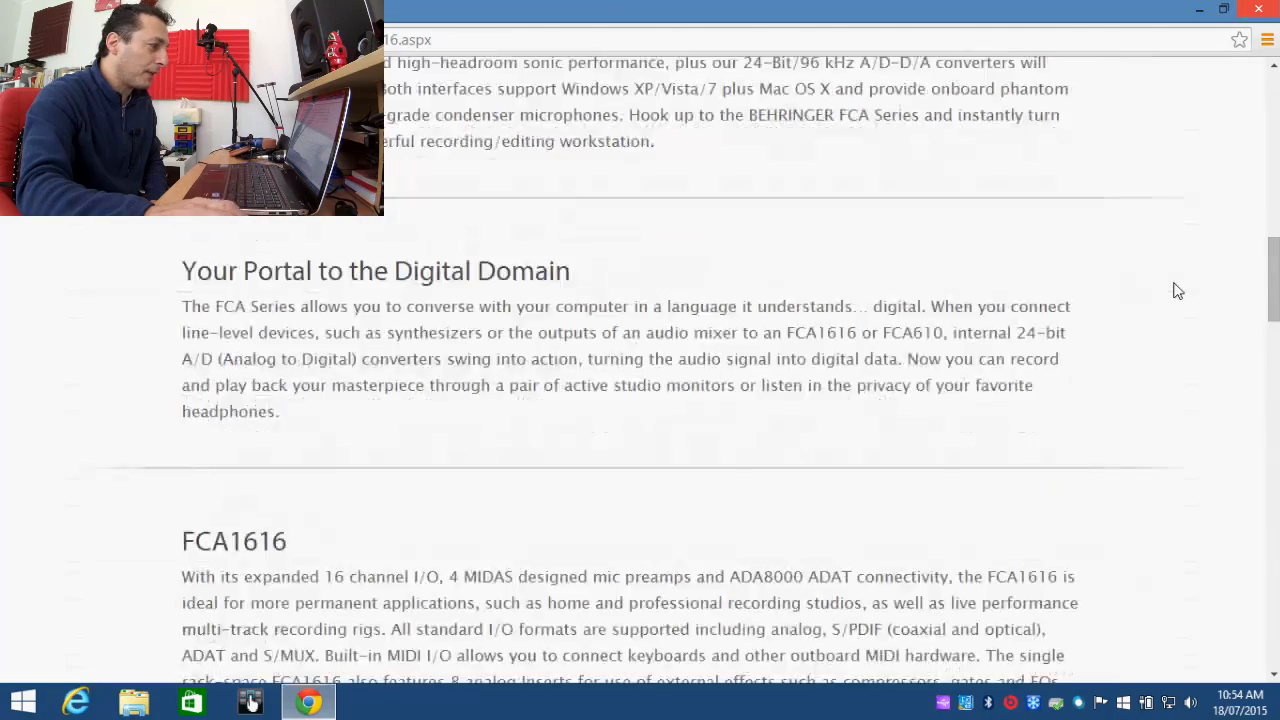
scroll("down", 3)
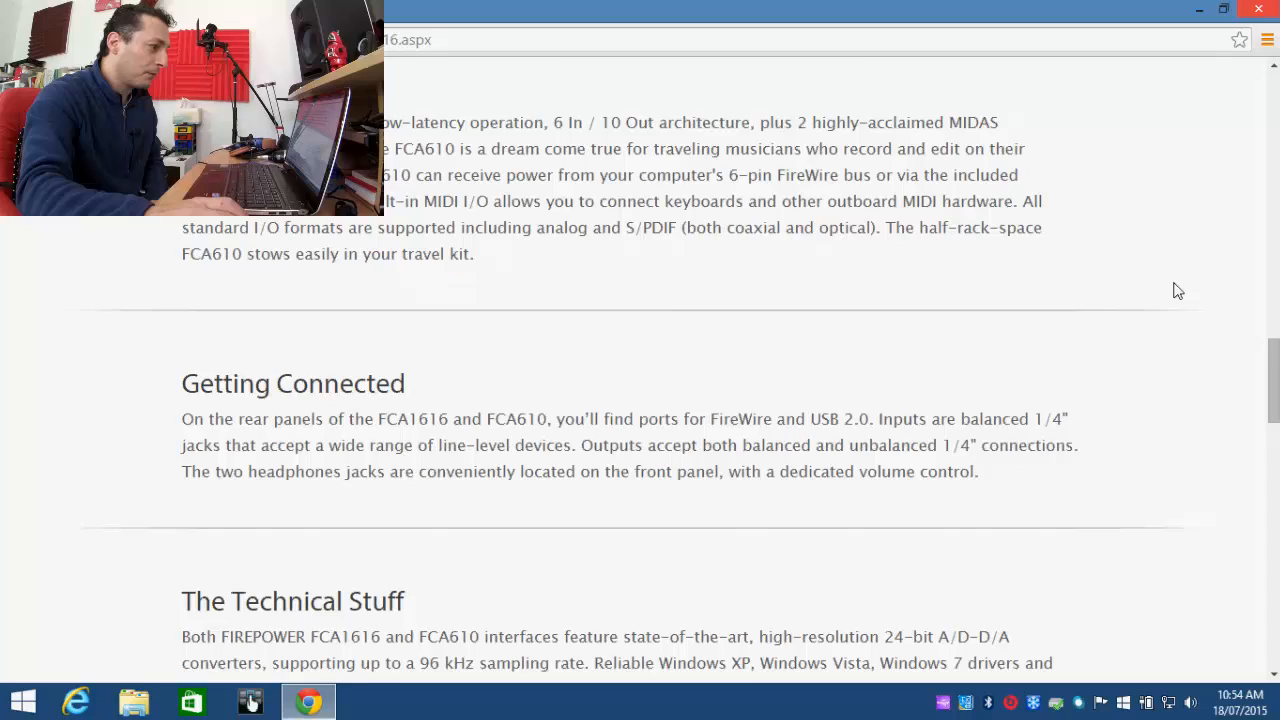
scroll("up", 3)
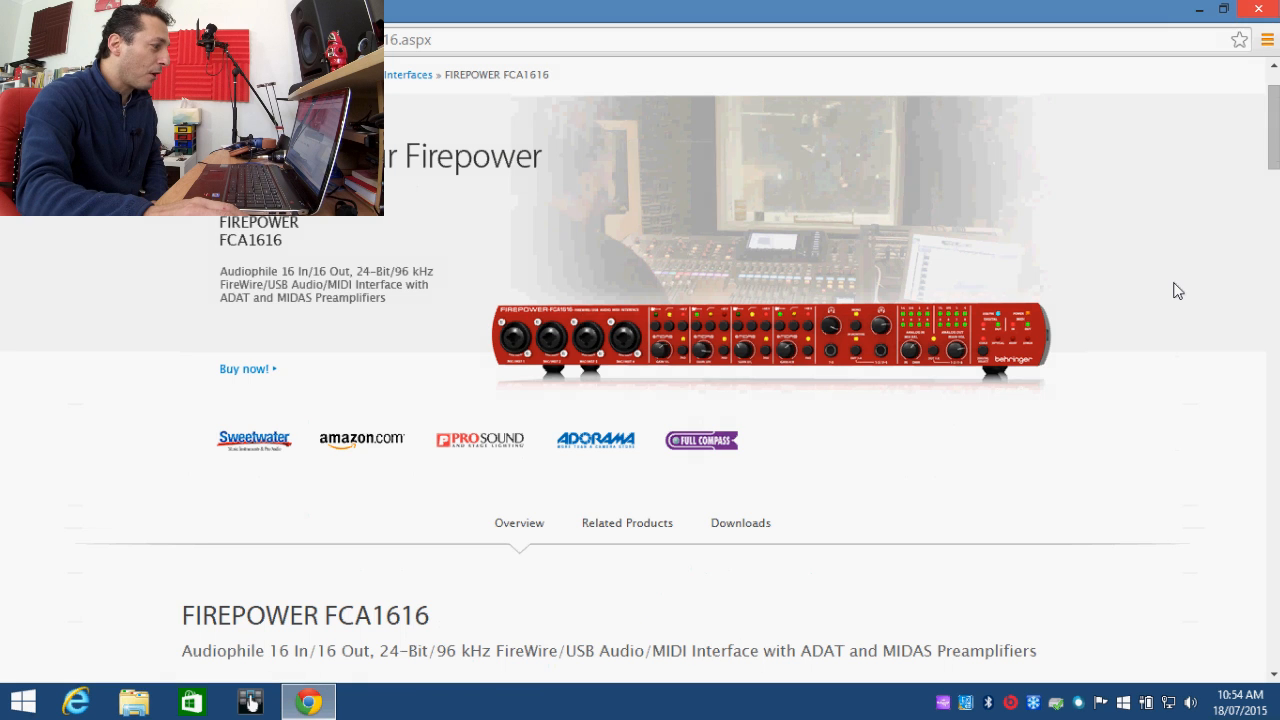
scroll("down", 3)
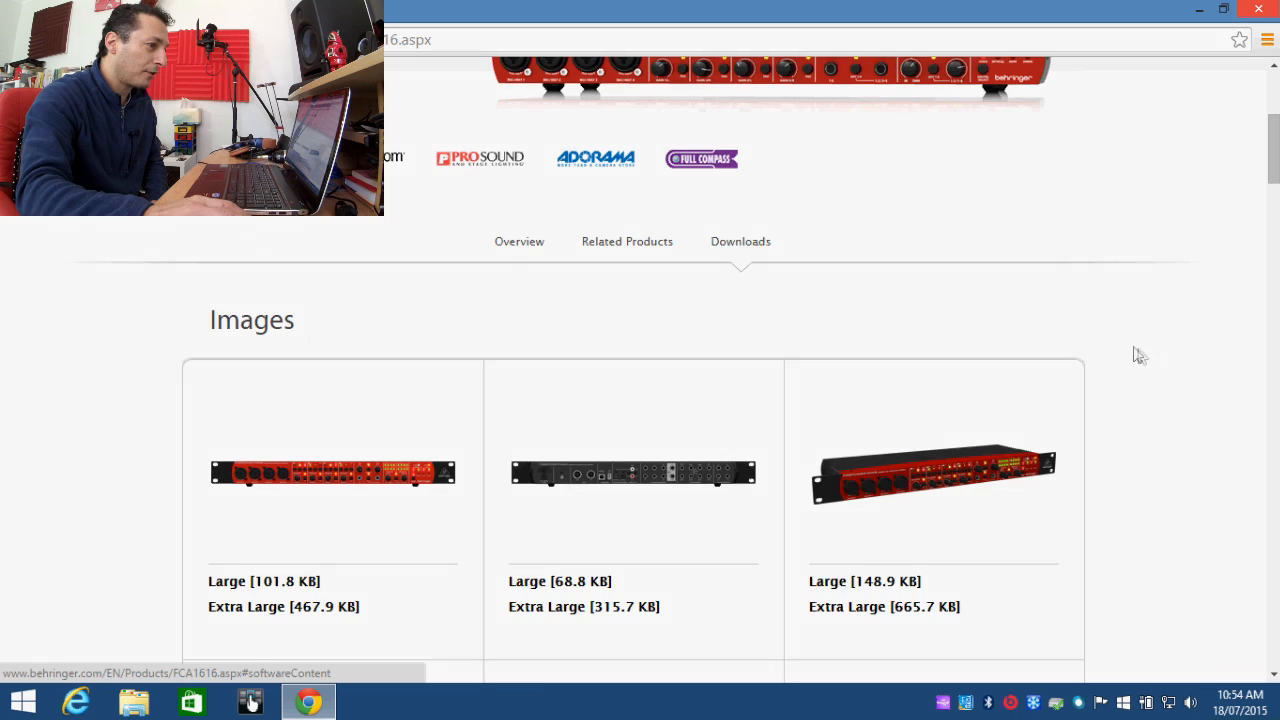
scroll("down", 3)
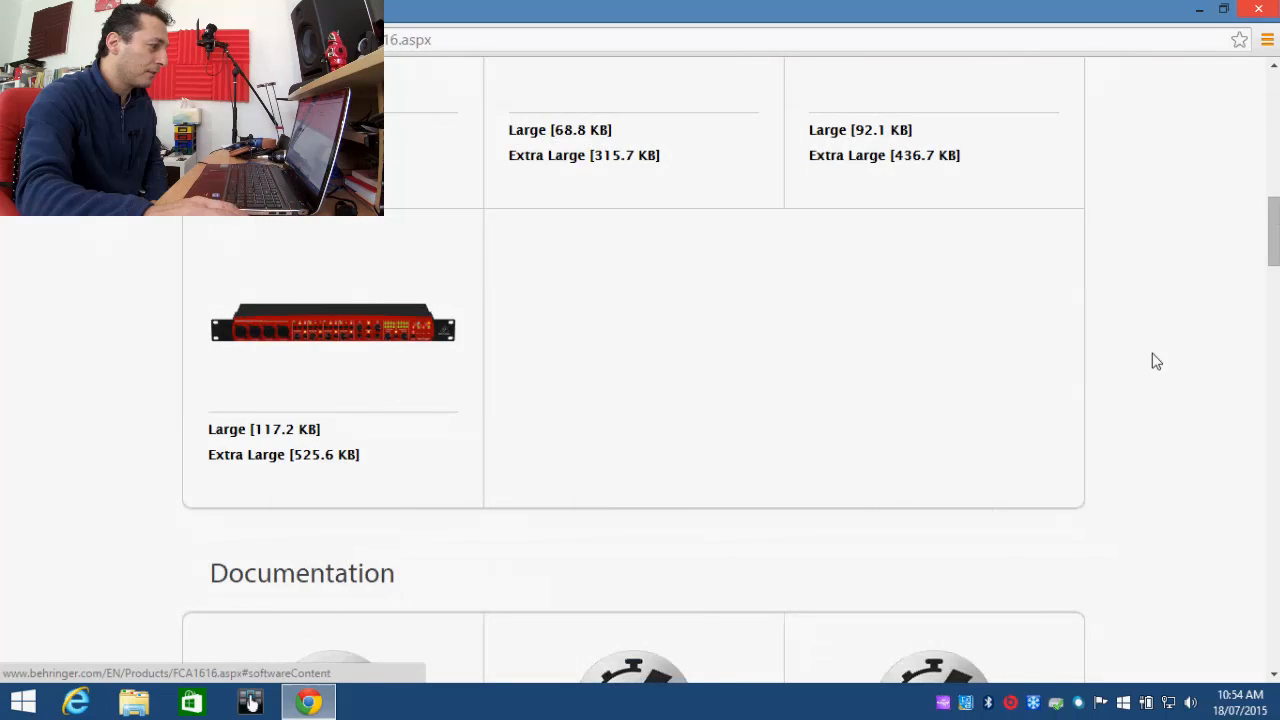
scroll("down", 3)
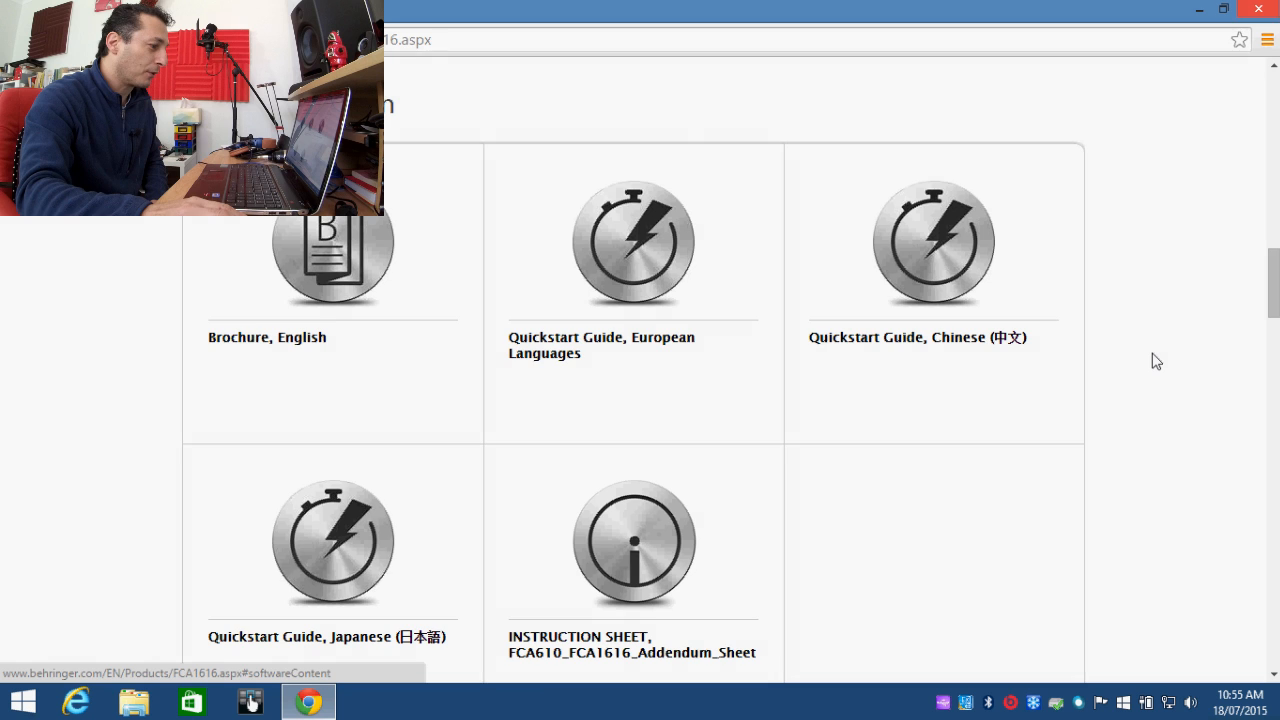
scroll("down", 3)
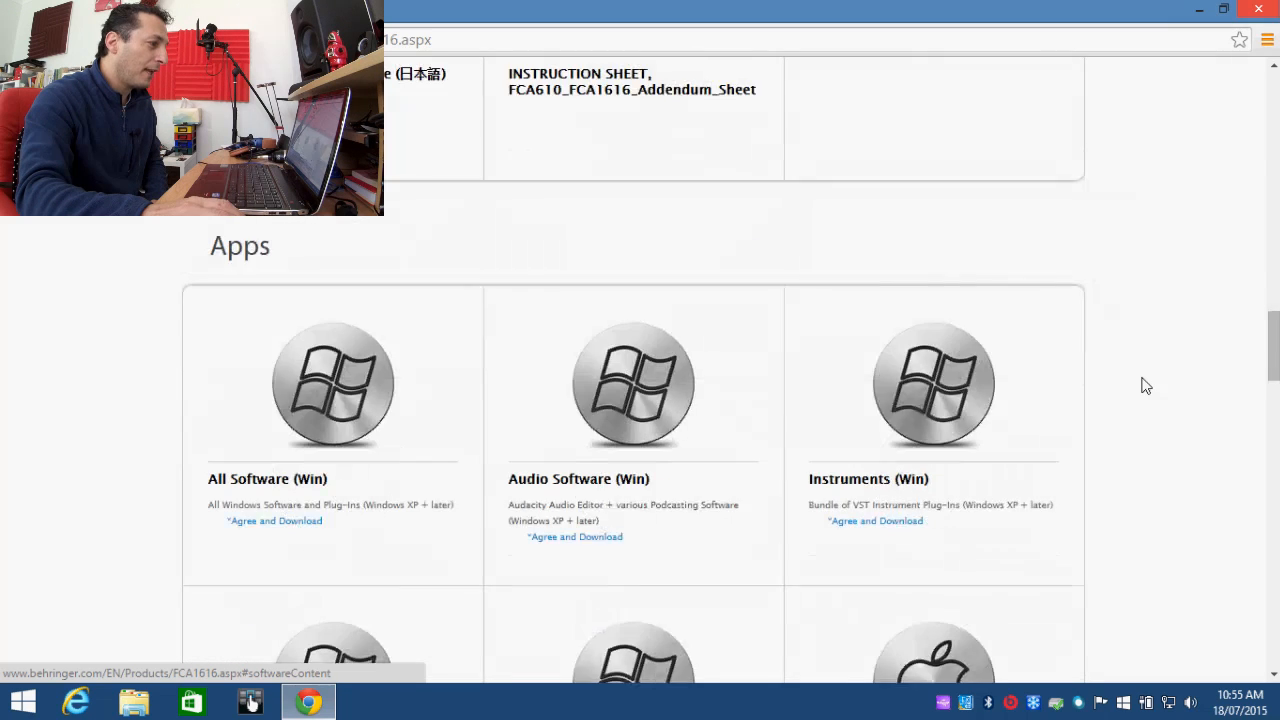
scroll("down", 3)
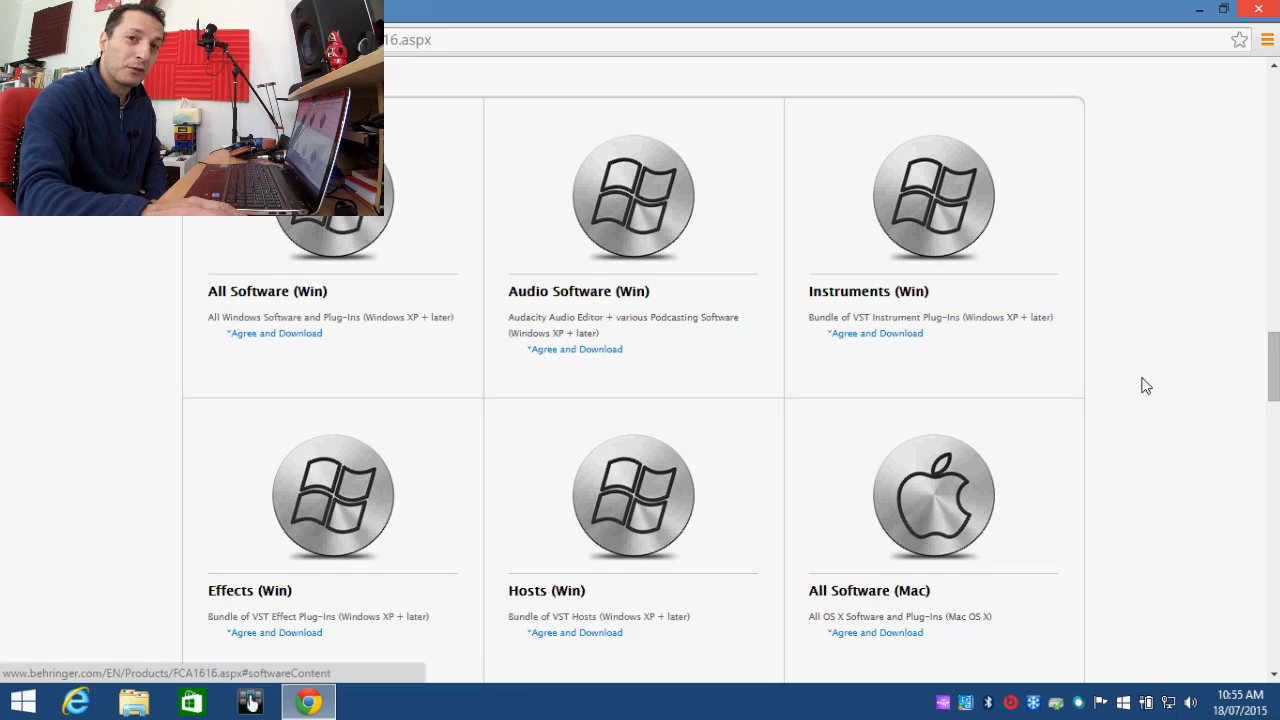
scroll("down", 3)
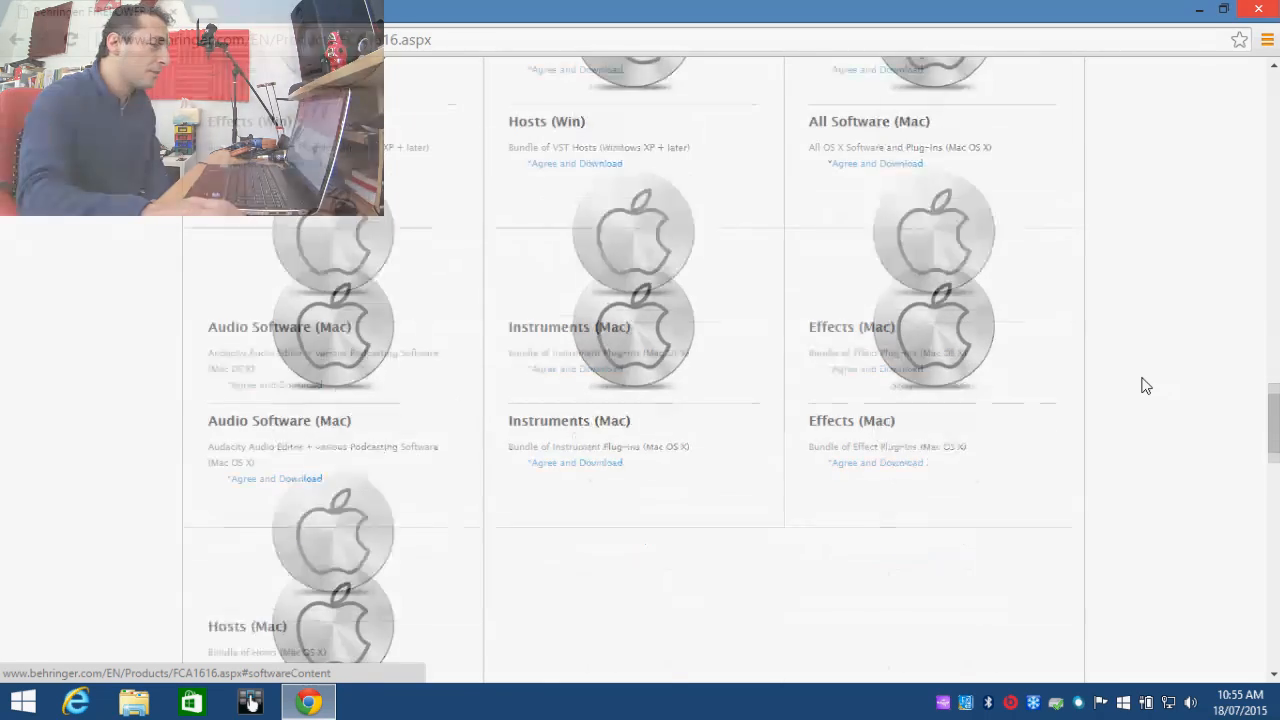
Scroll the downloads list to the Drivers section with FCA1616 USB Driver 6.13.0
scroll("up", 3)
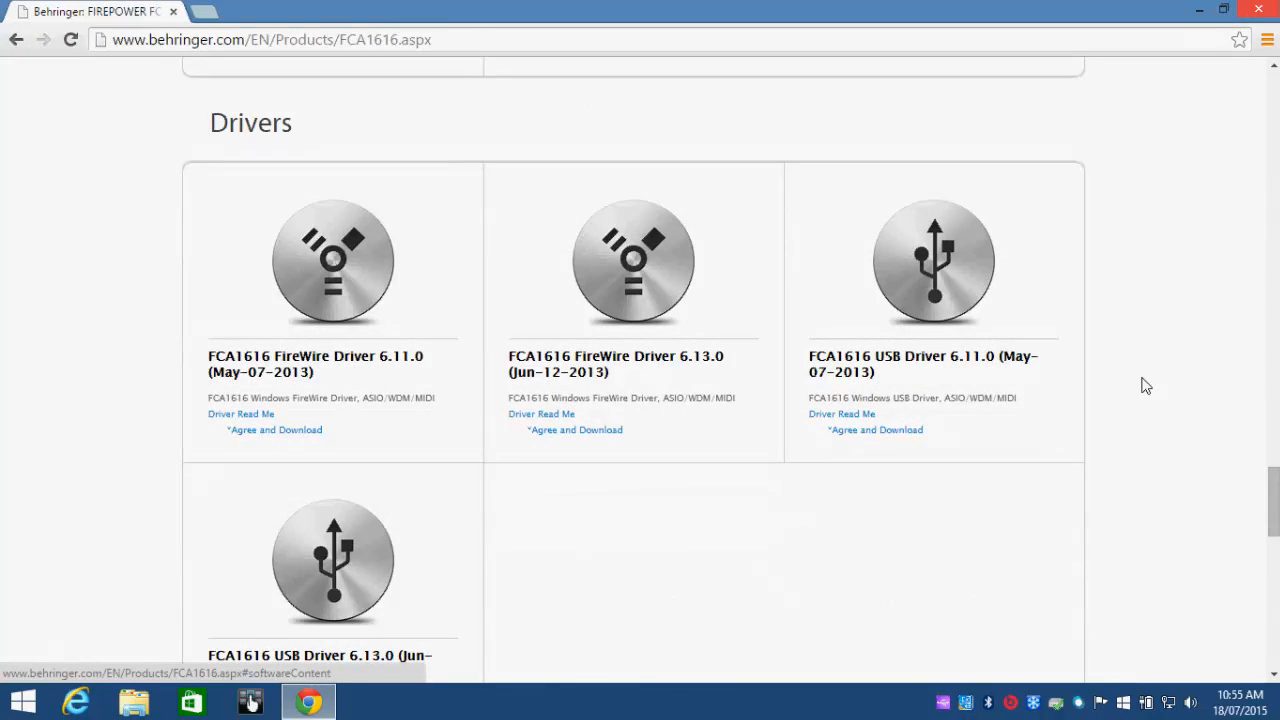
scroll("down", 3)
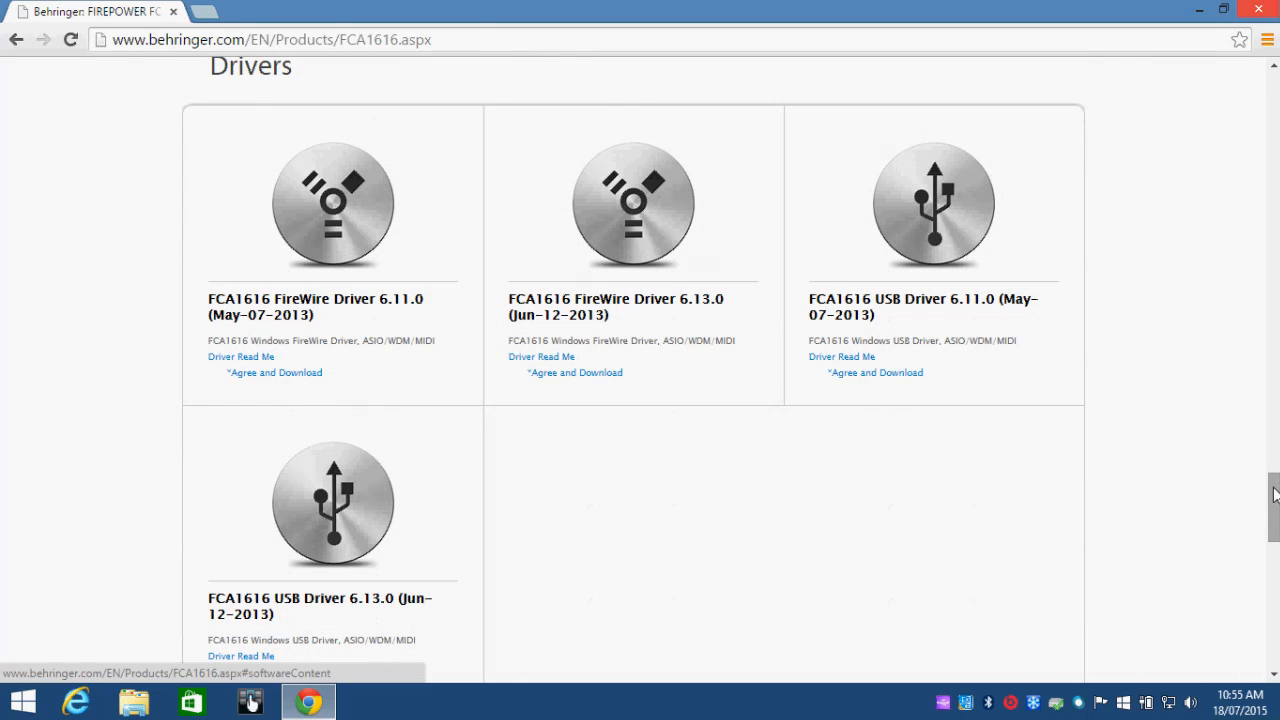
mouse_move(931, 458)
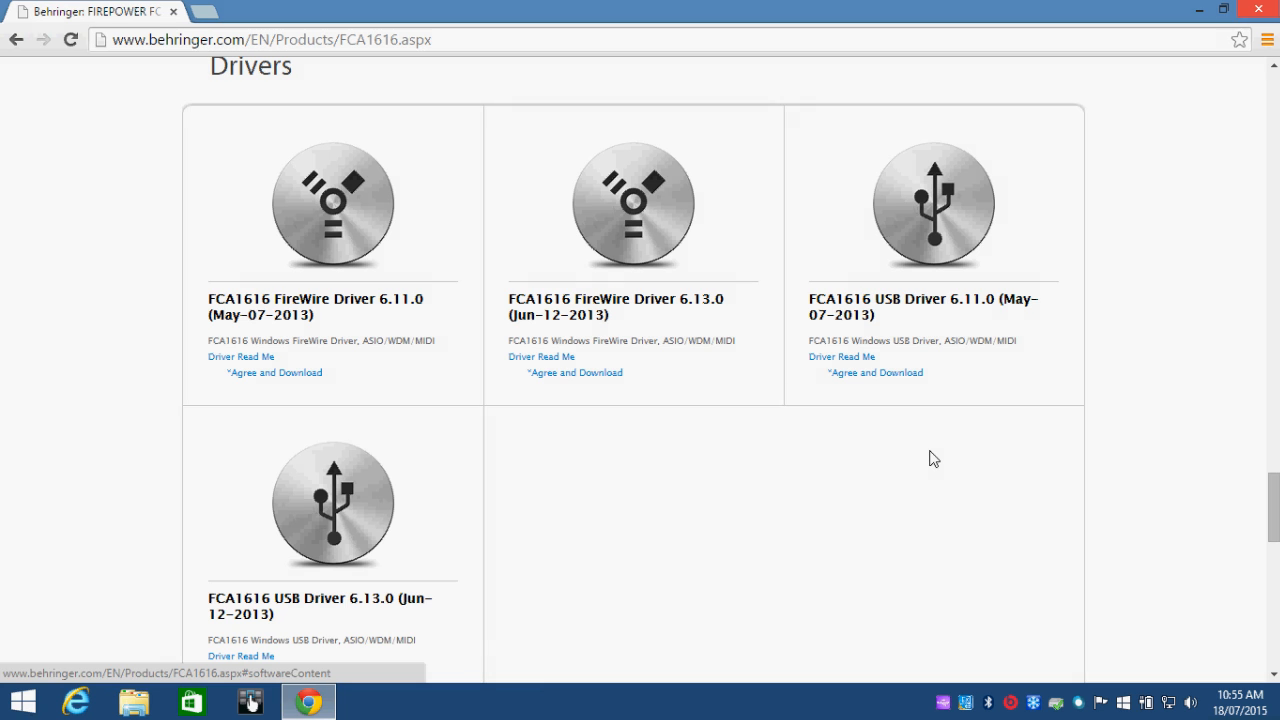
mouse_move(357, 500)
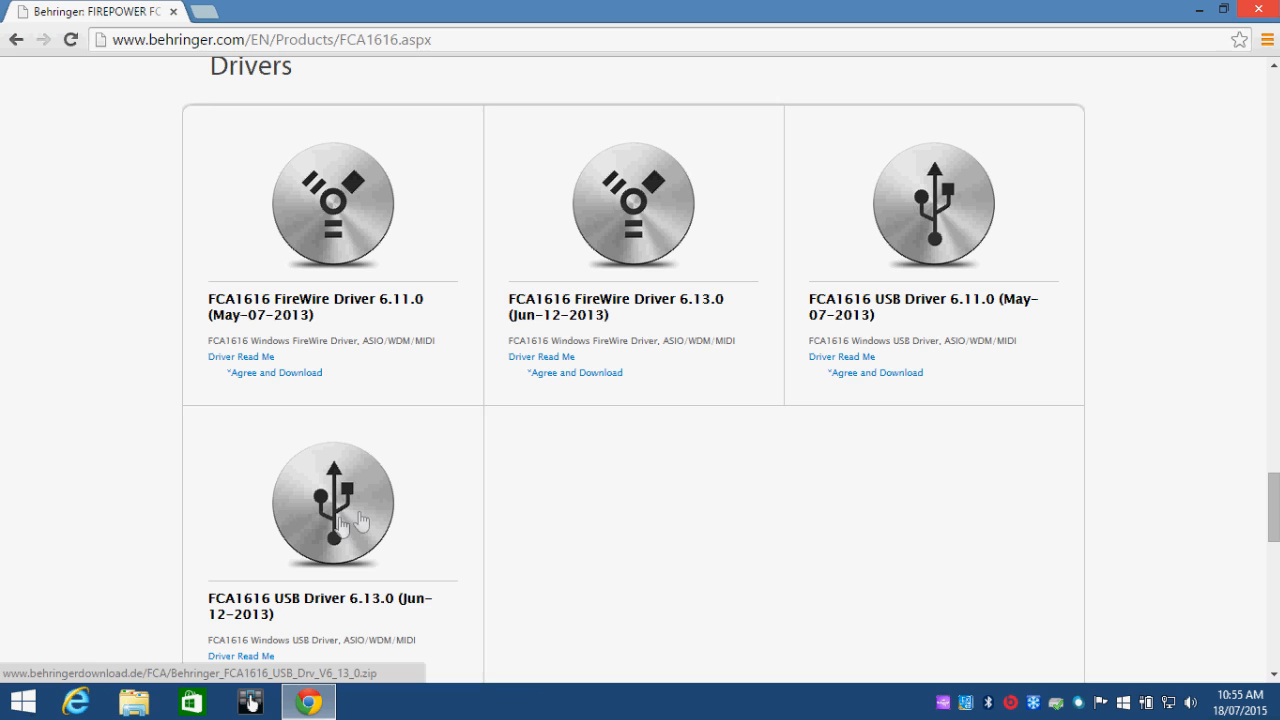
mouse_move(680, 499)
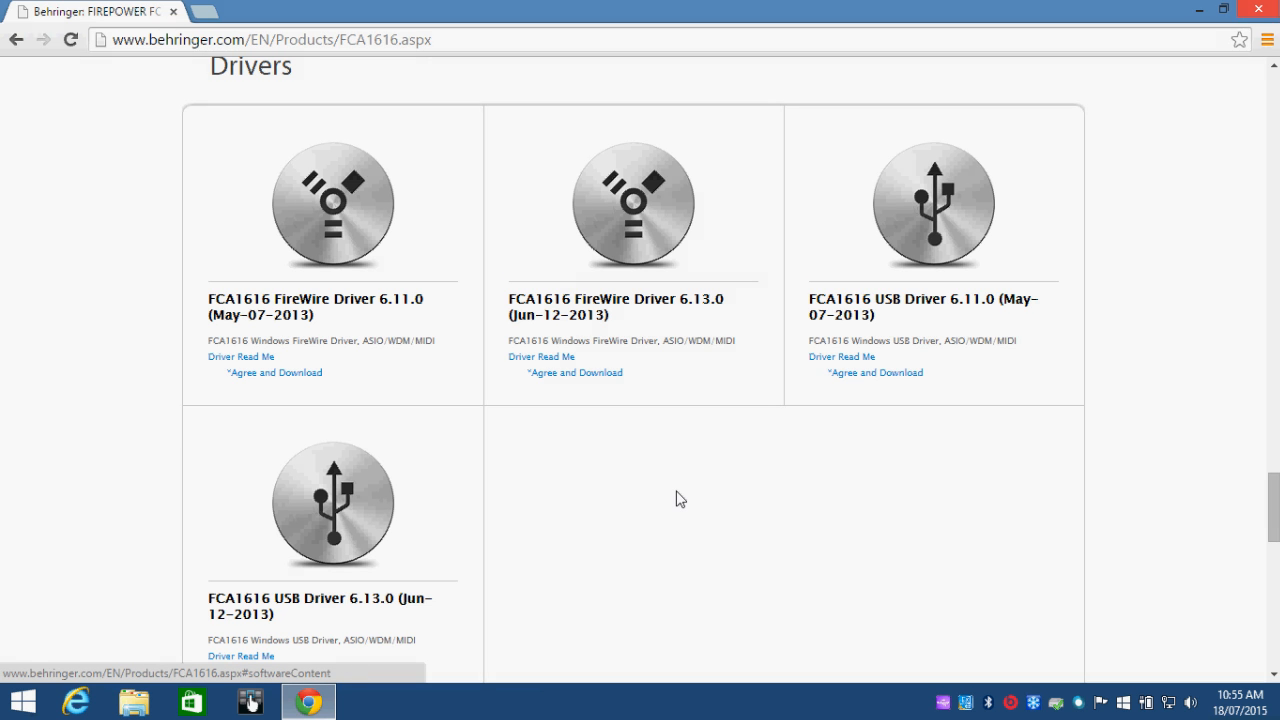
scroll("down", 3)
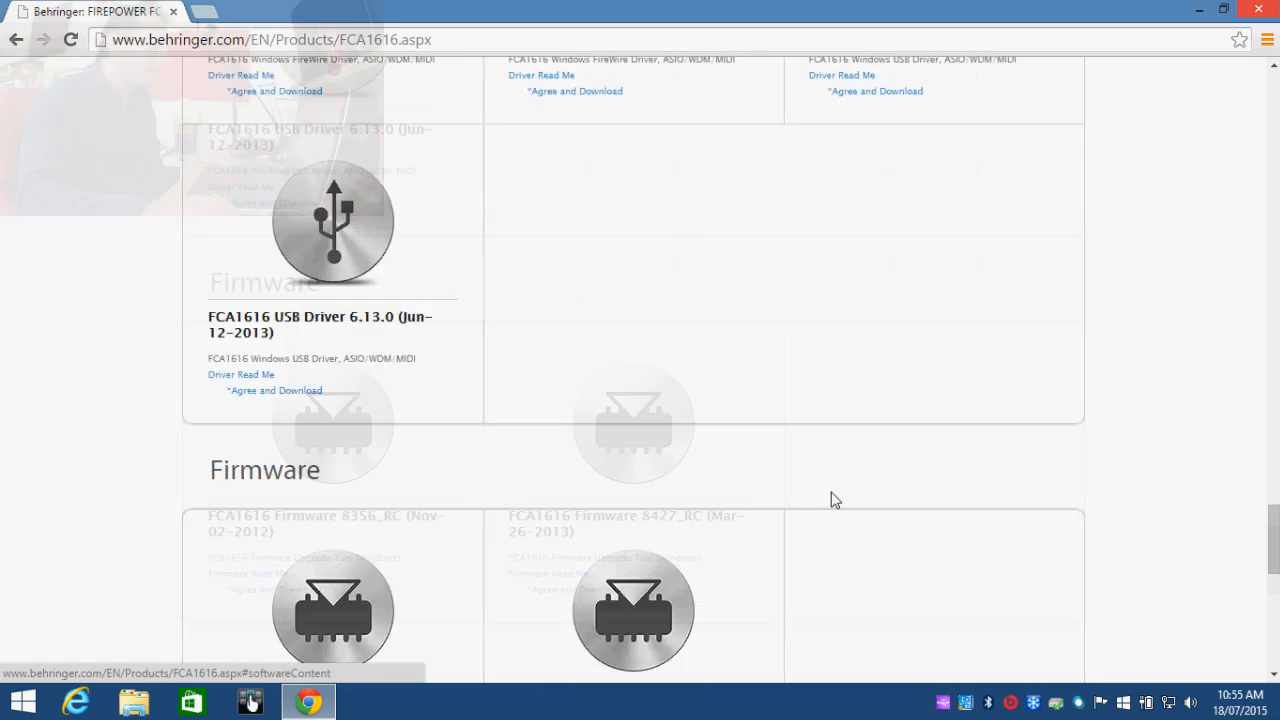
scroll("down", 3)
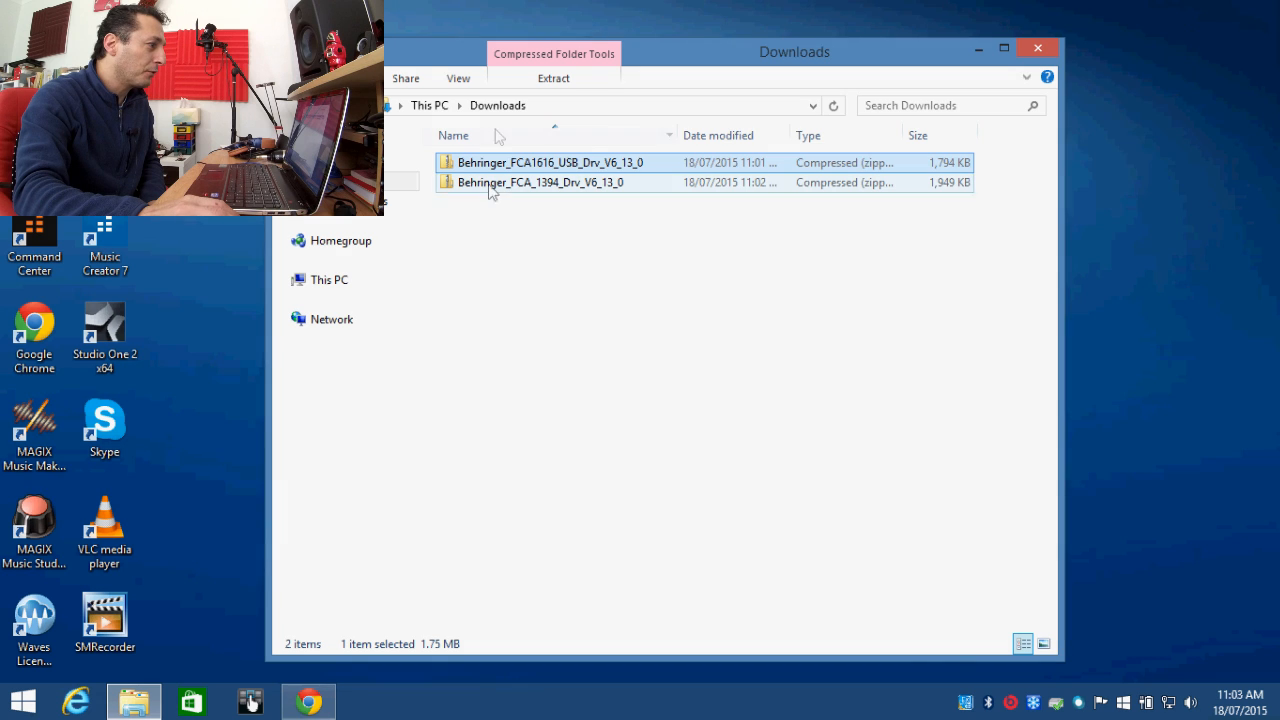
Extract Behringer_FCA1616_USB_Drv_V6_13_0.zip from Downloads into its suggested folder
left_click(497, 105)
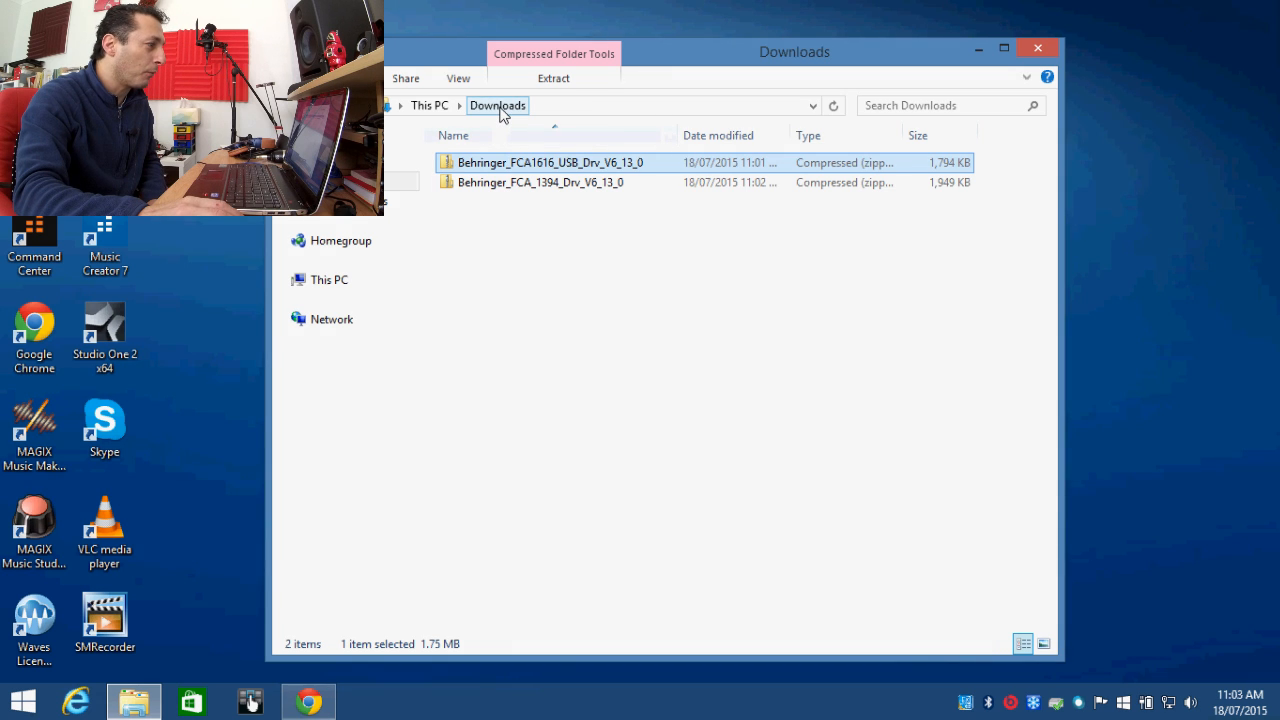
mouse_move(540, 170)
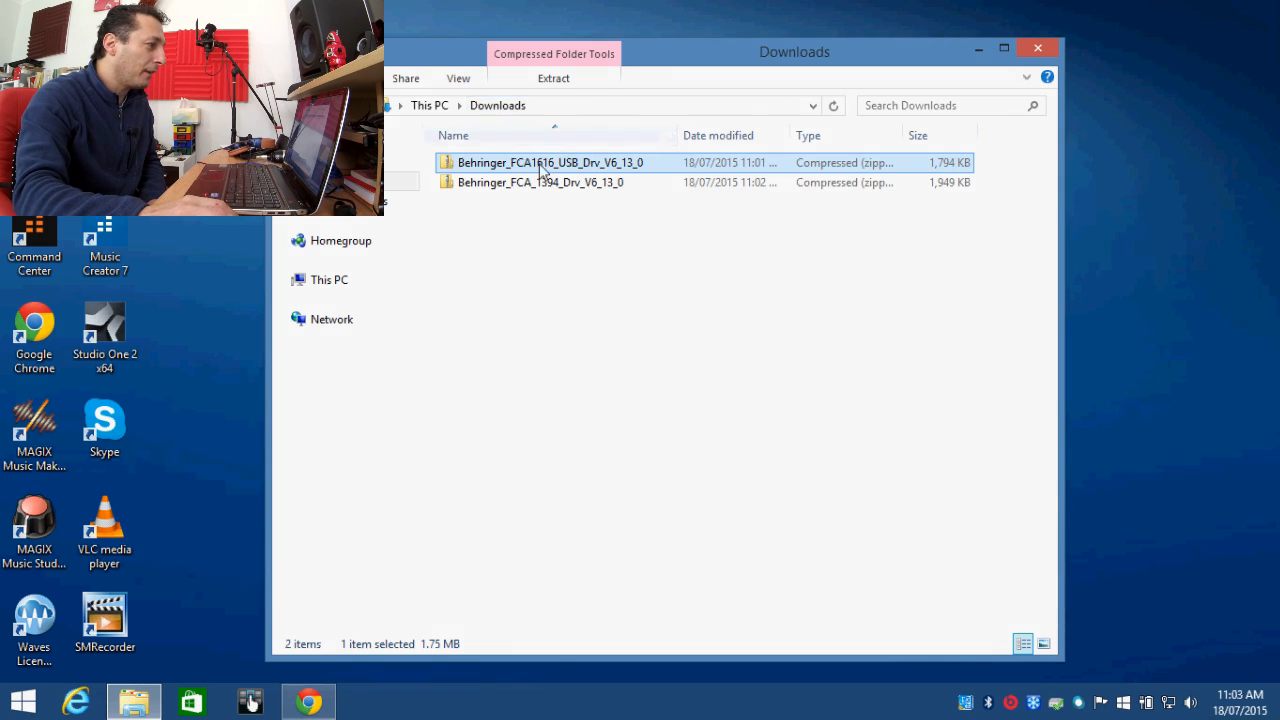
left_click(541, 182)
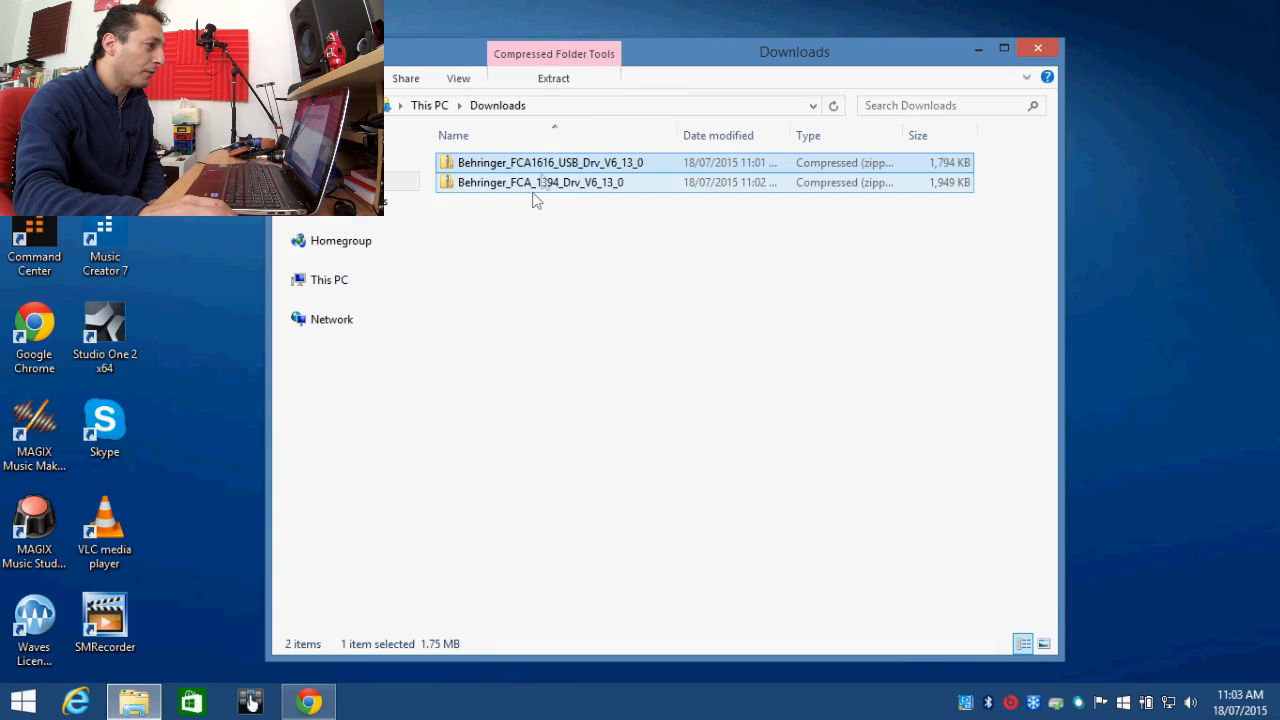
mouse_move(555, 188)
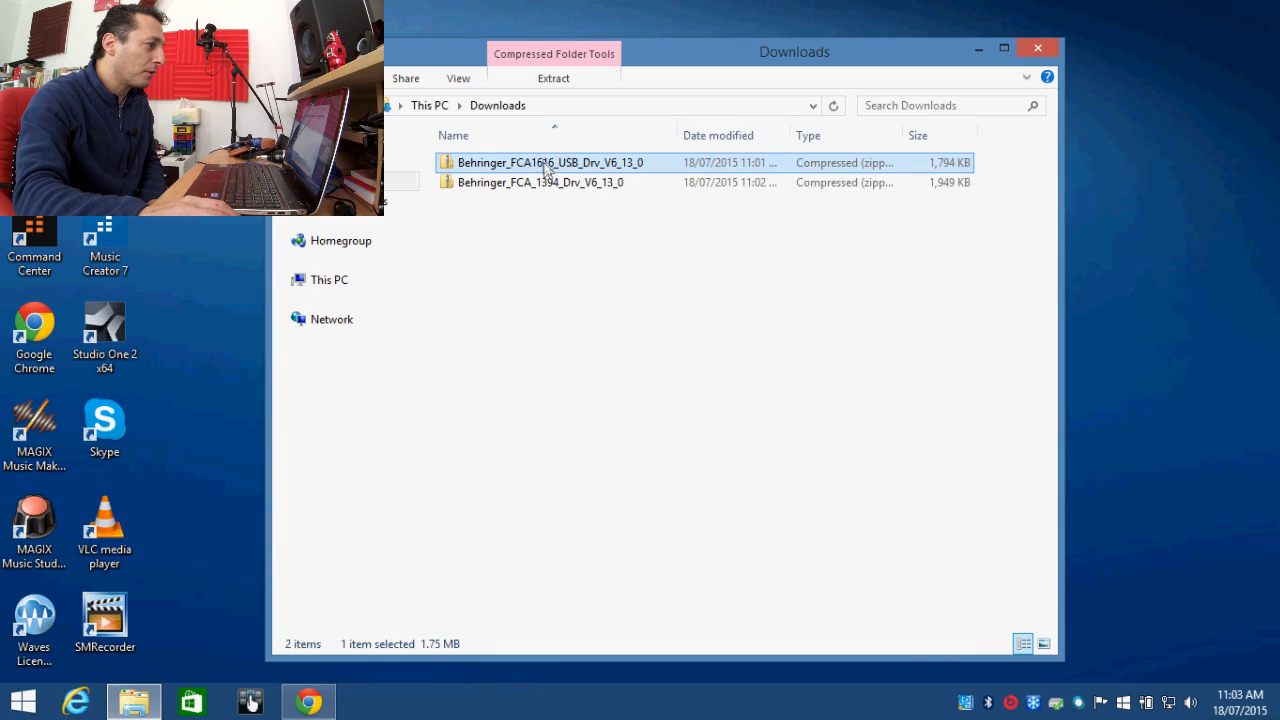
right_click(549, 162)
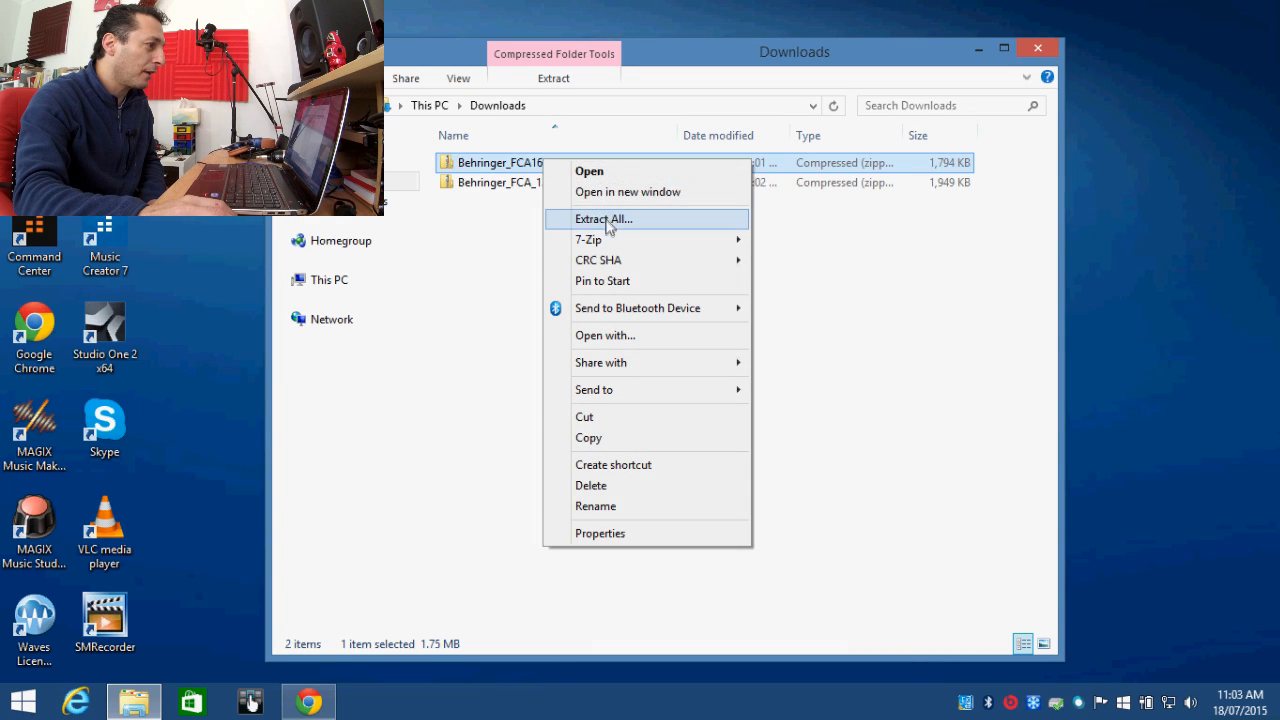
left_click(603, 218)
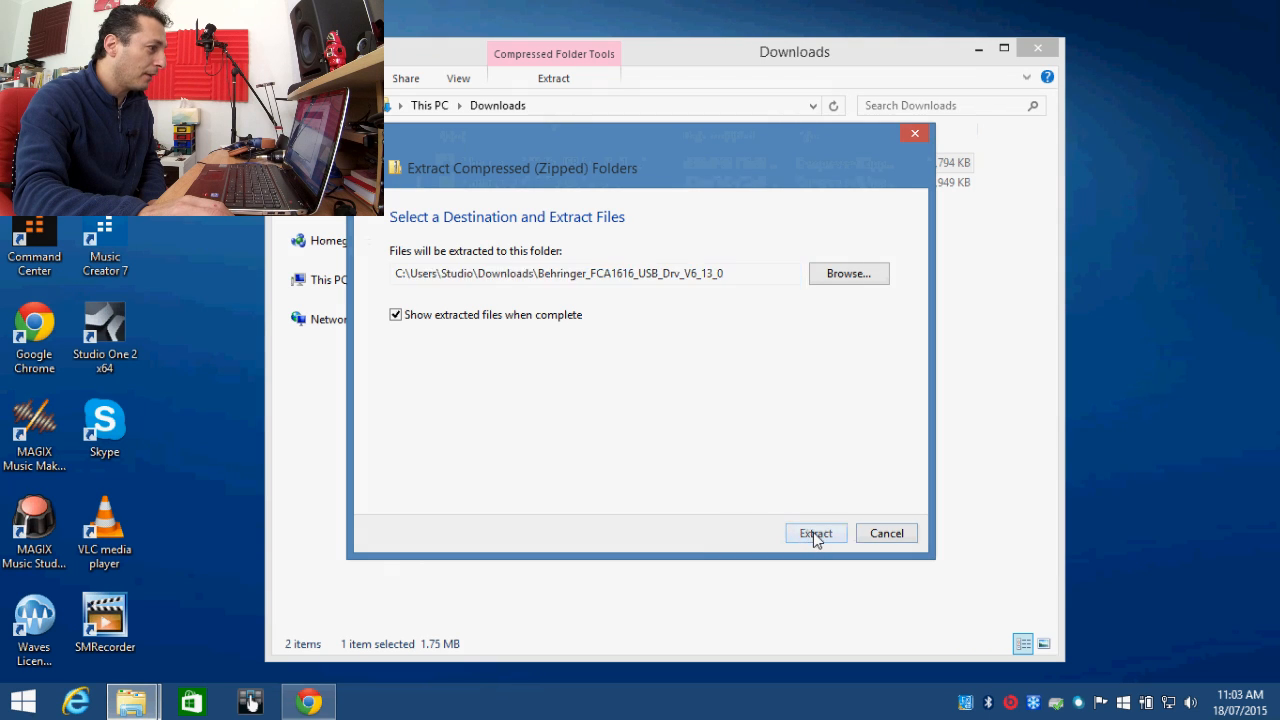
left_click(815, 533)
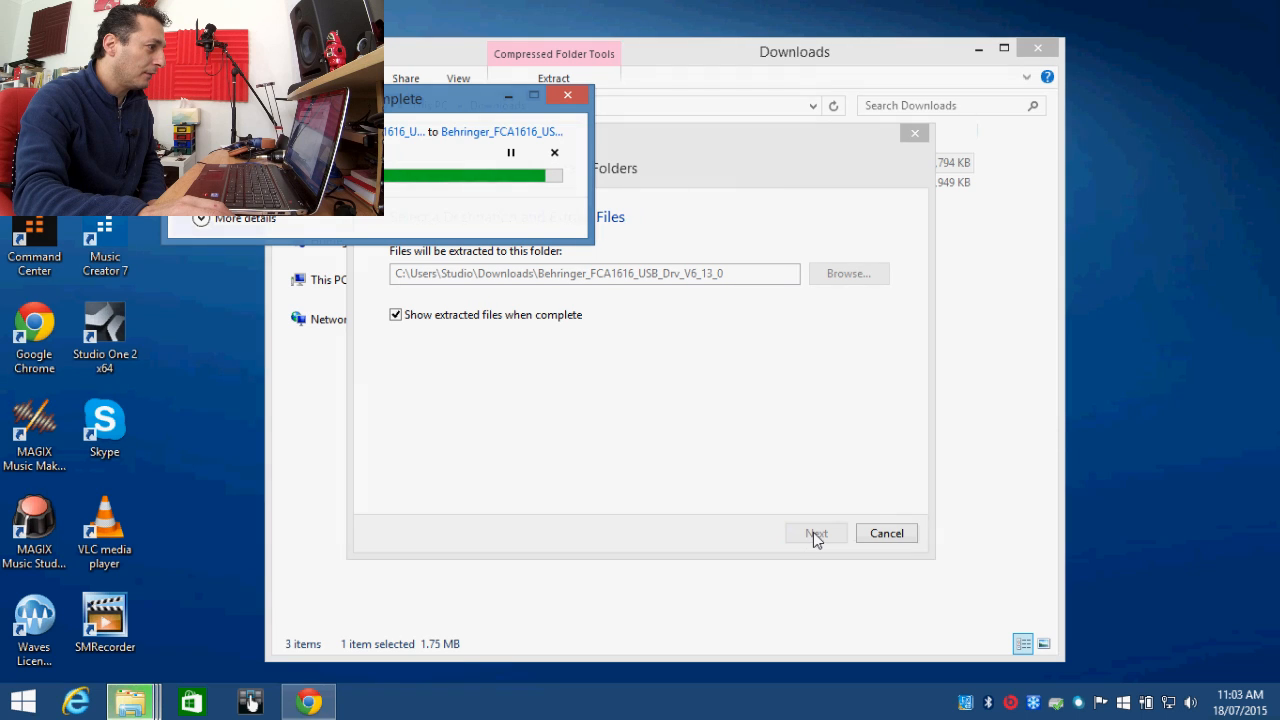
left_click(816, 532)
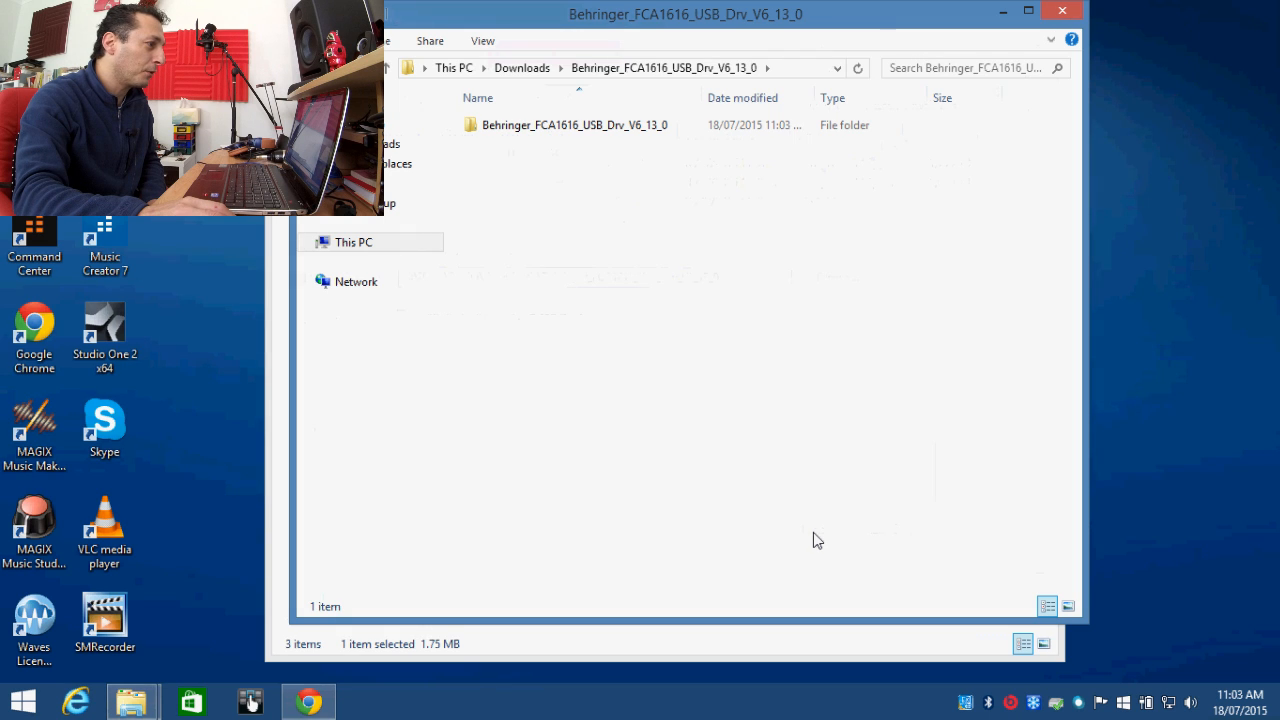
mouse_move(620, 310)
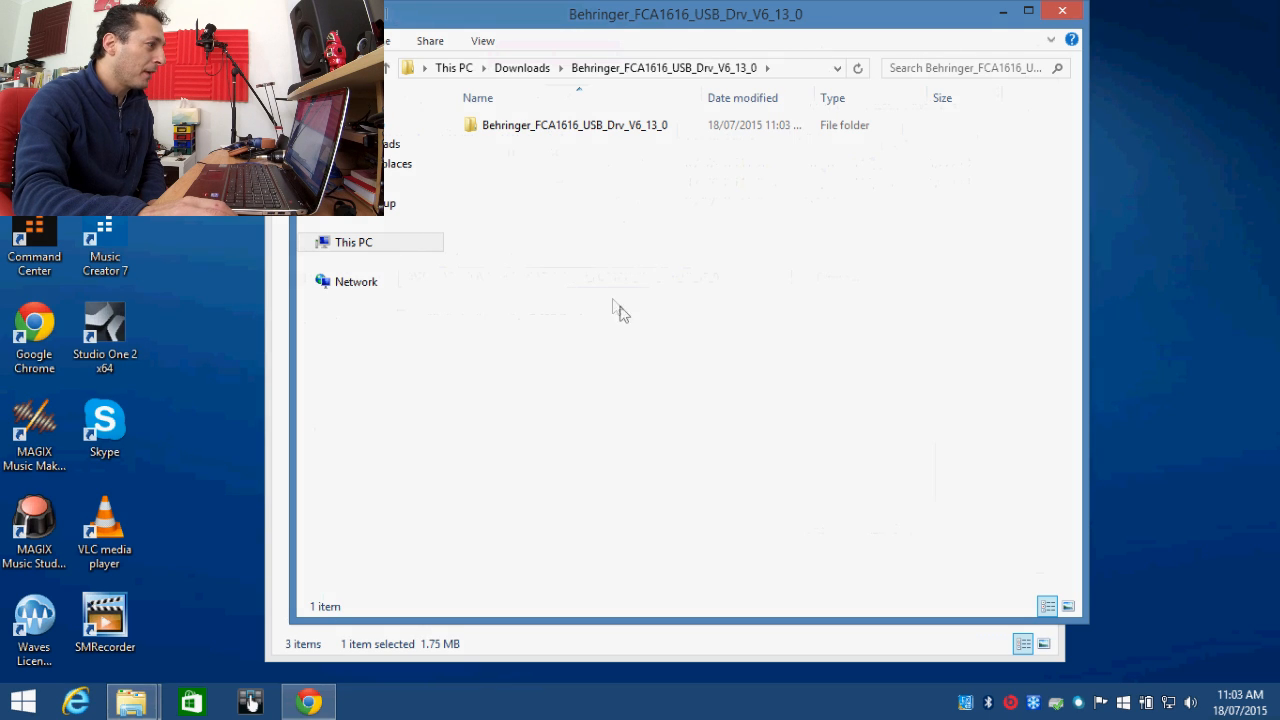
Open the inner driver folder and launch the FCA1616 driver setup program
left_click(574, 124)
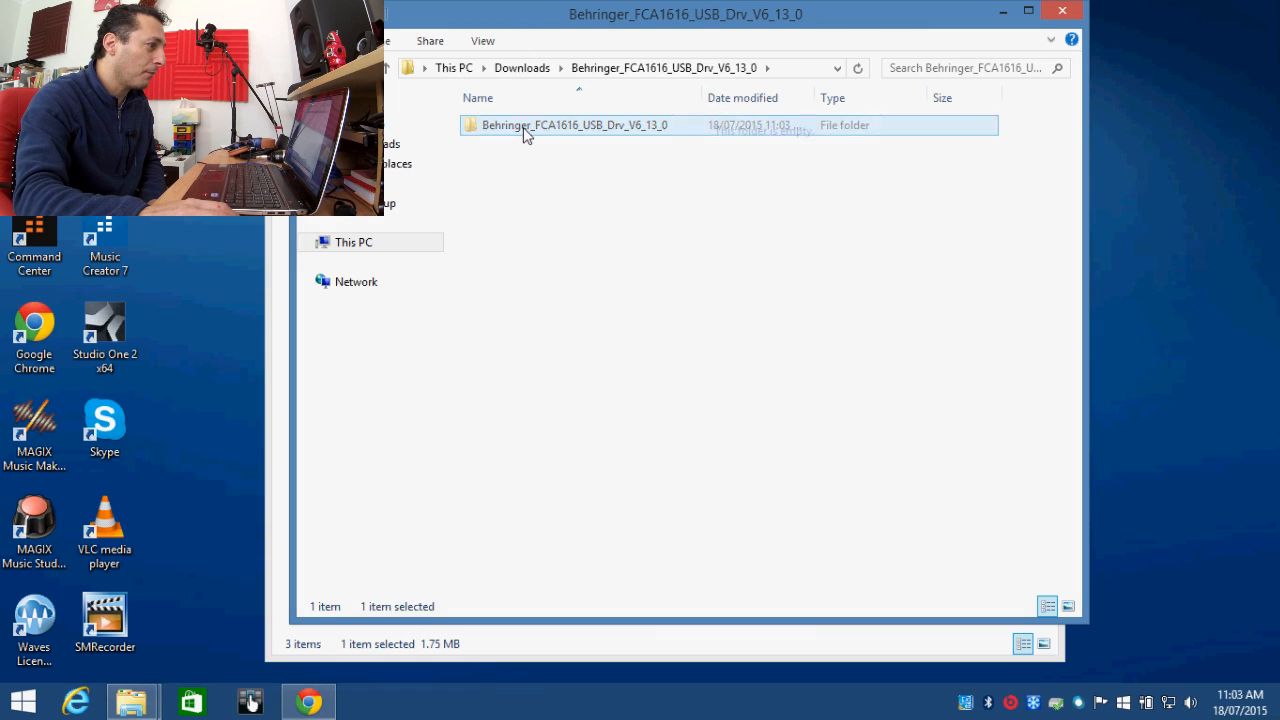
double_click(574, 124)
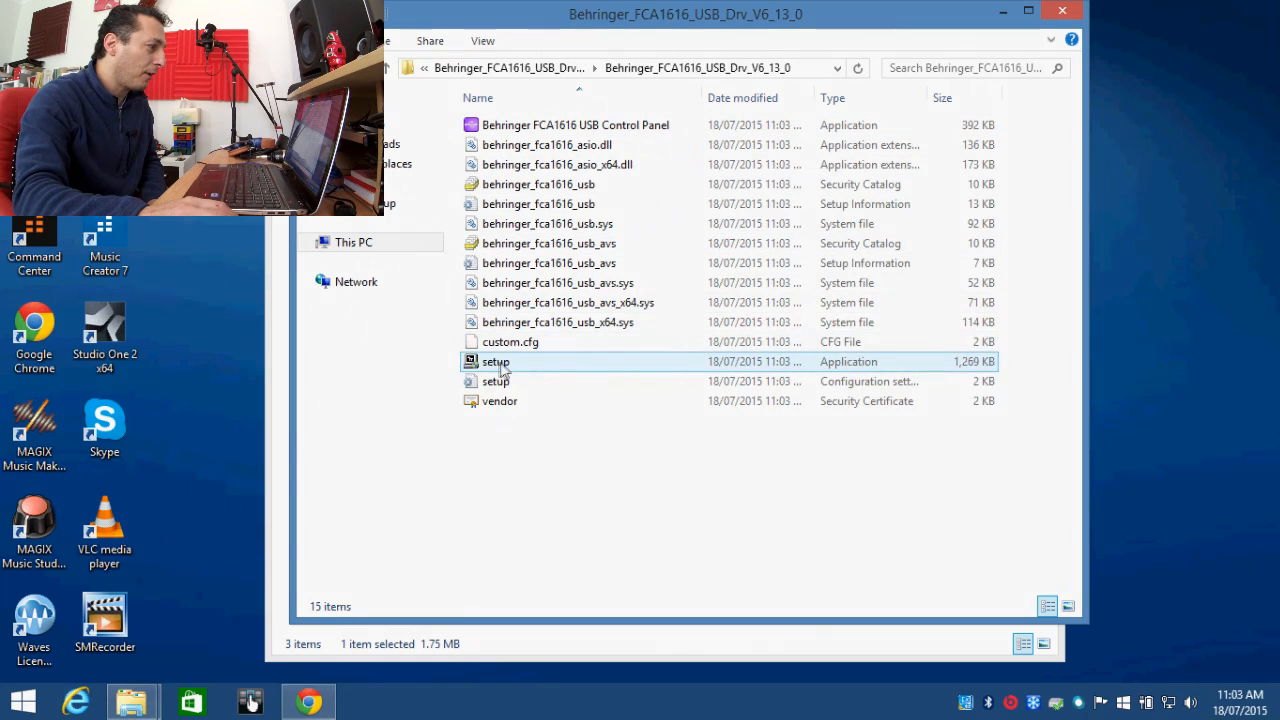
left_click(496, 361)
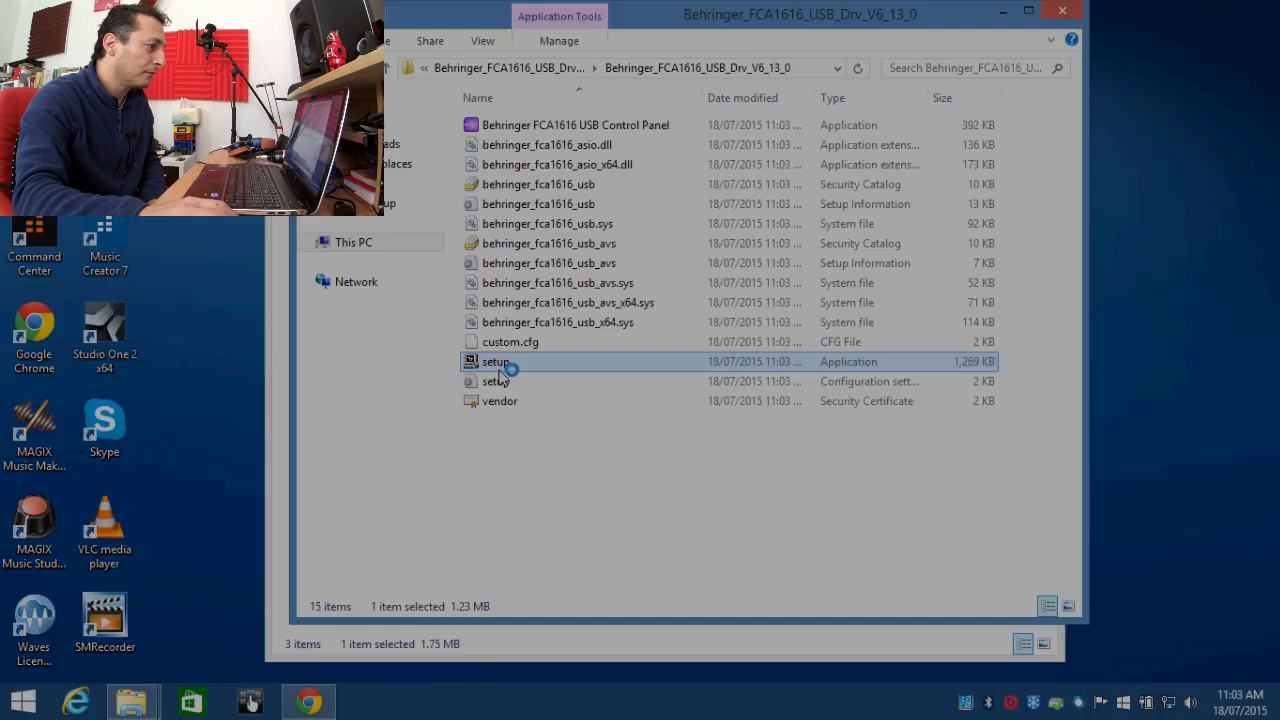
left_click(510, 342)
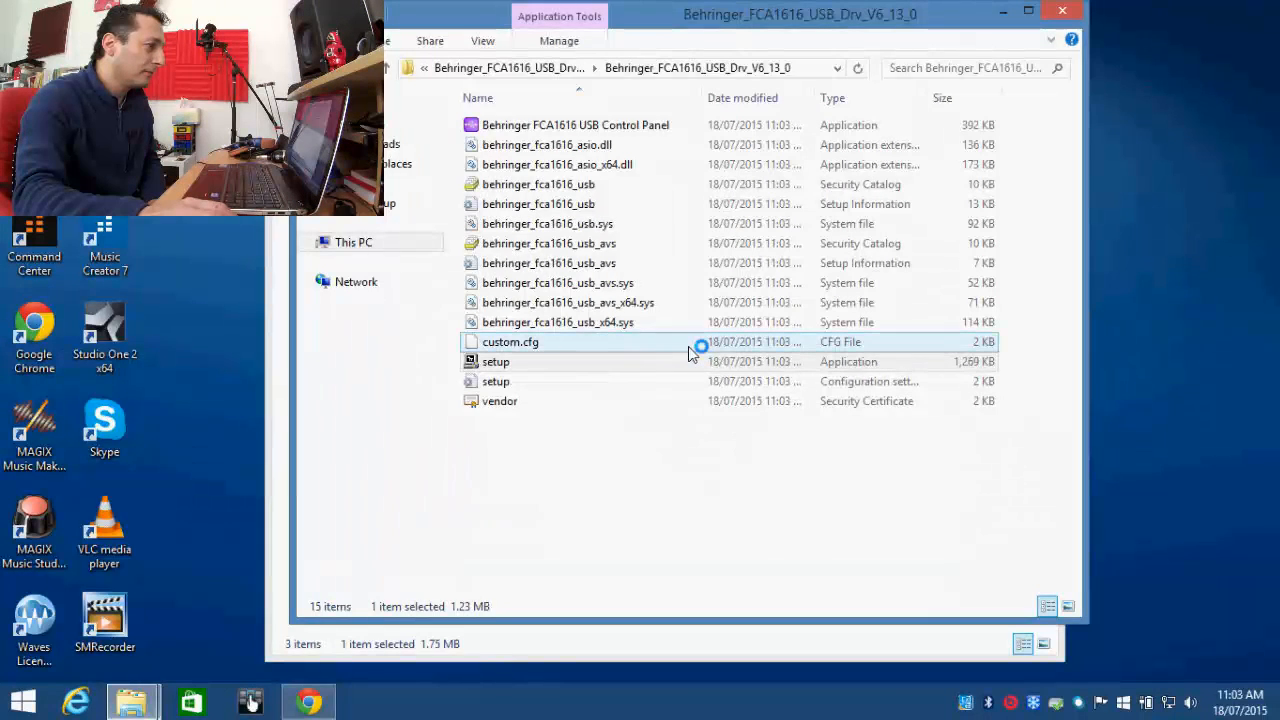
double_click(496, 361)
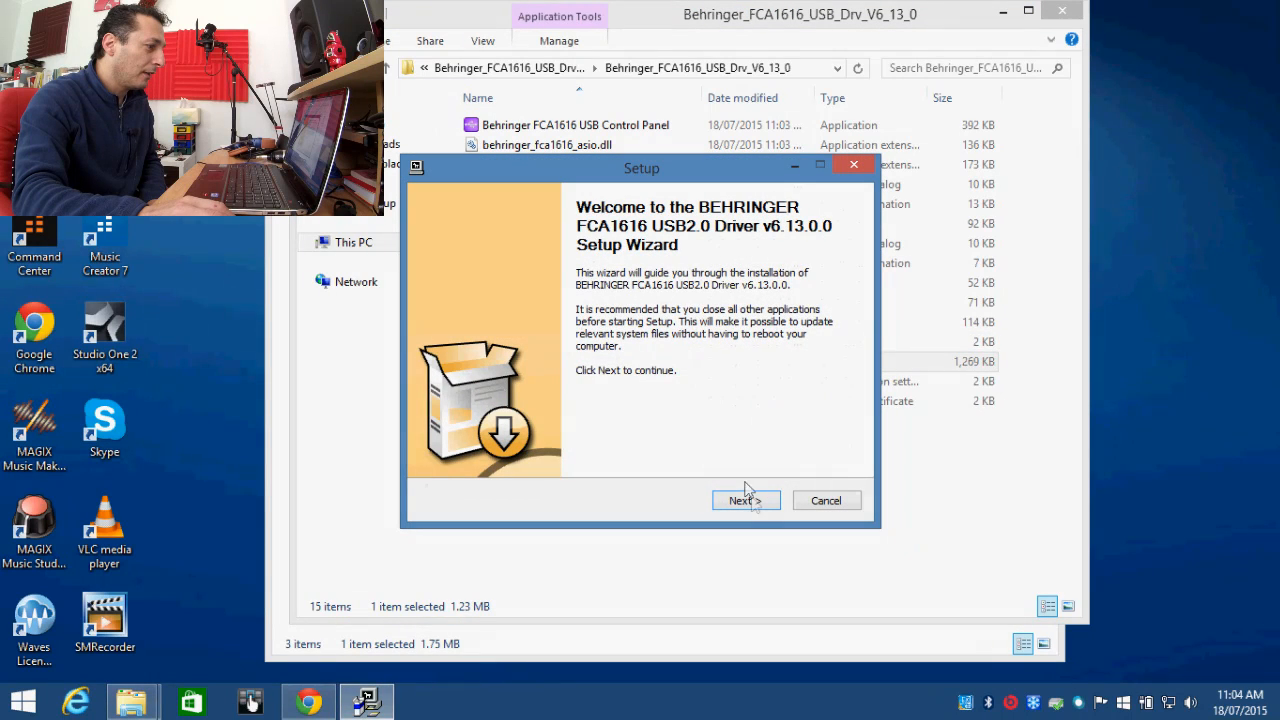
Pass the welcome page and install the driver to the default destination folder
left_click(746, 500)
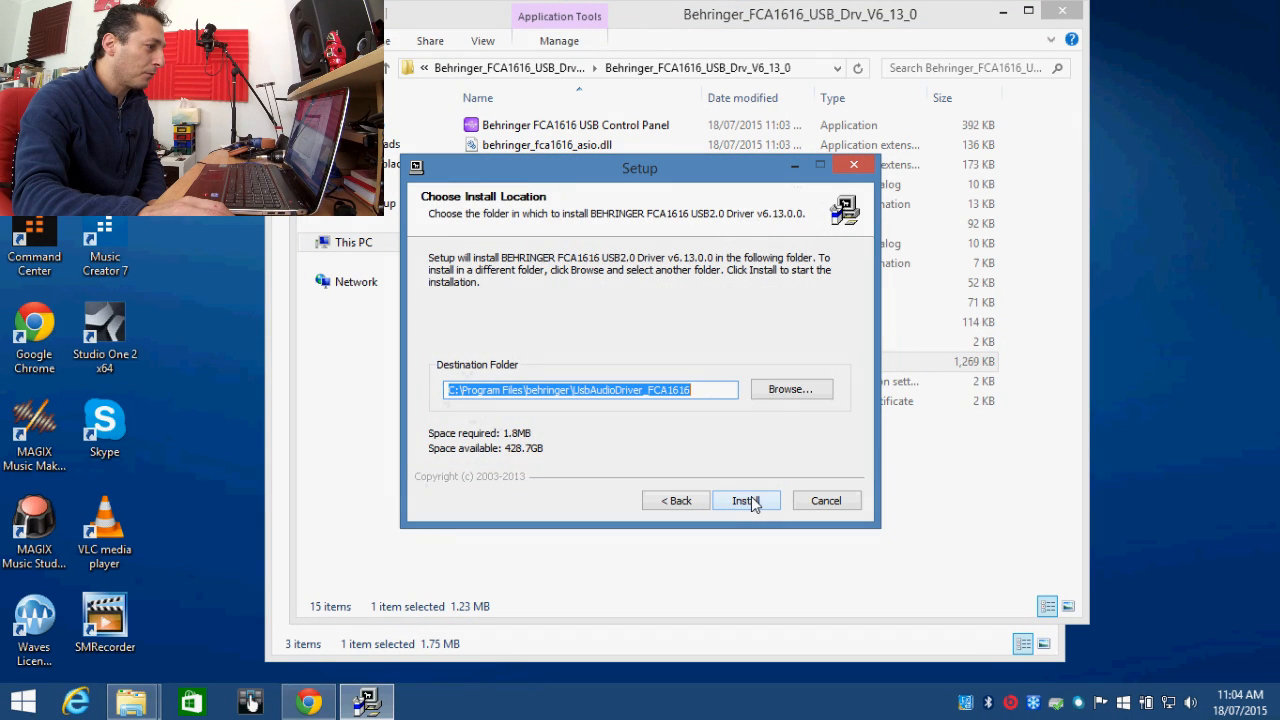
left_click(745, 500)
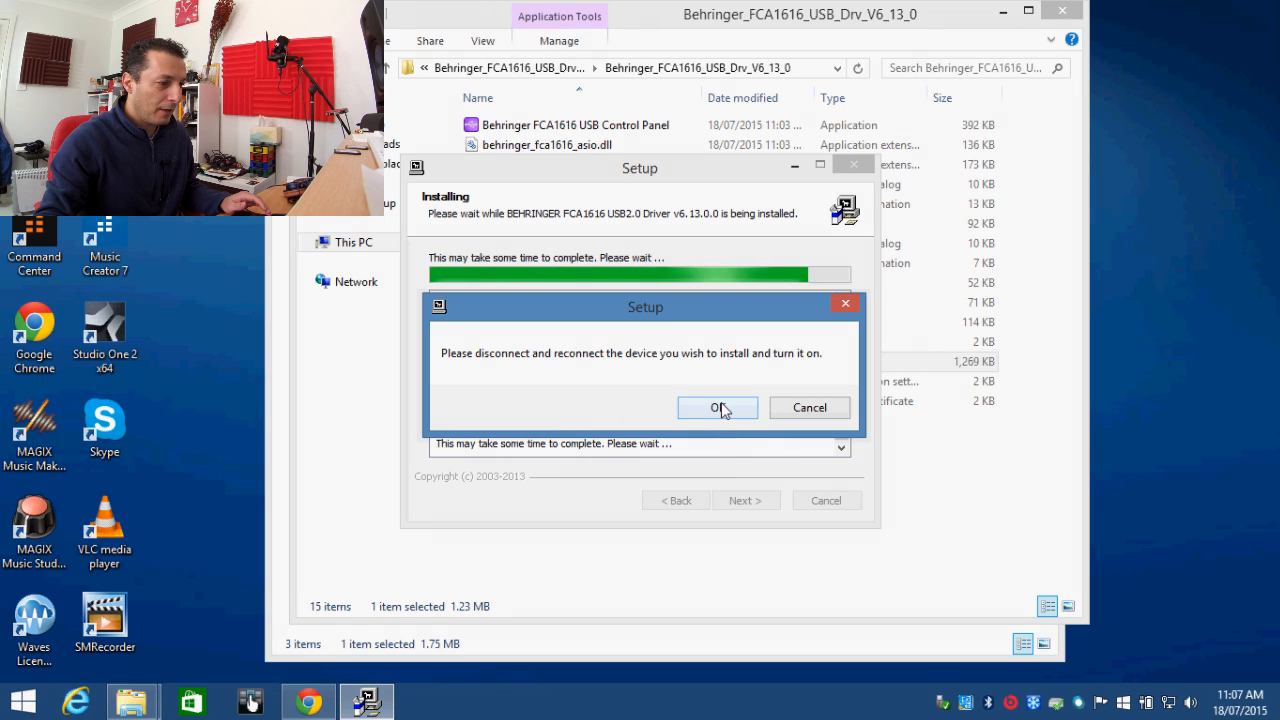
Acknowledge the reconnect-device prompt and continue once the FCA1616 driver installation completes
left_click(717, 408)
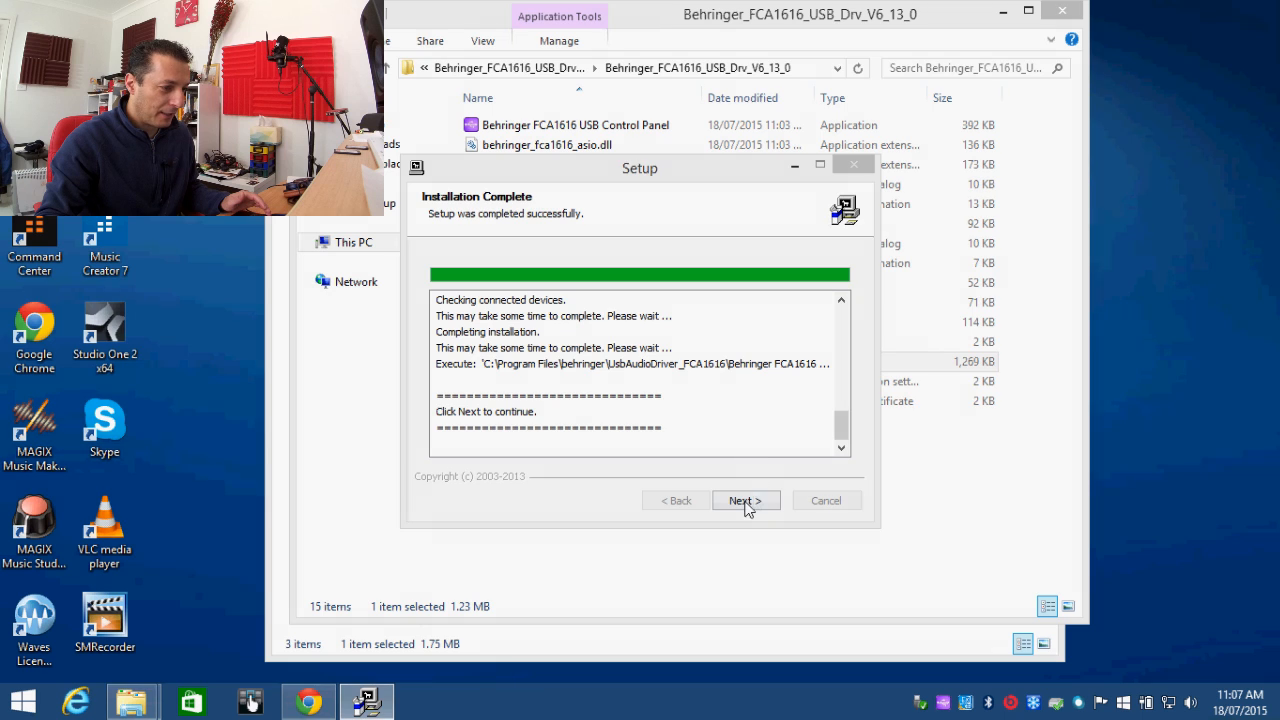
left_click(745, 500)
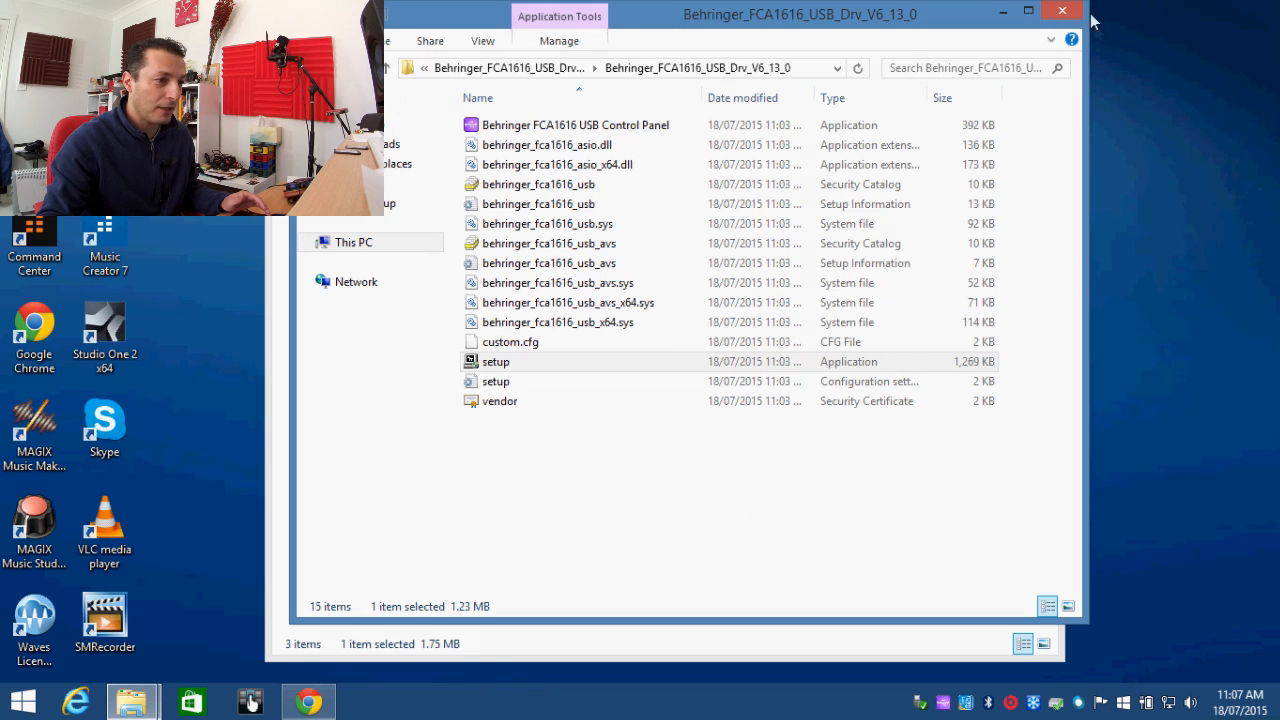
Close the driver and Downloads folders, then register the CakewalkSoundCenter plug-in in Audacity
left_click(1062, 10)
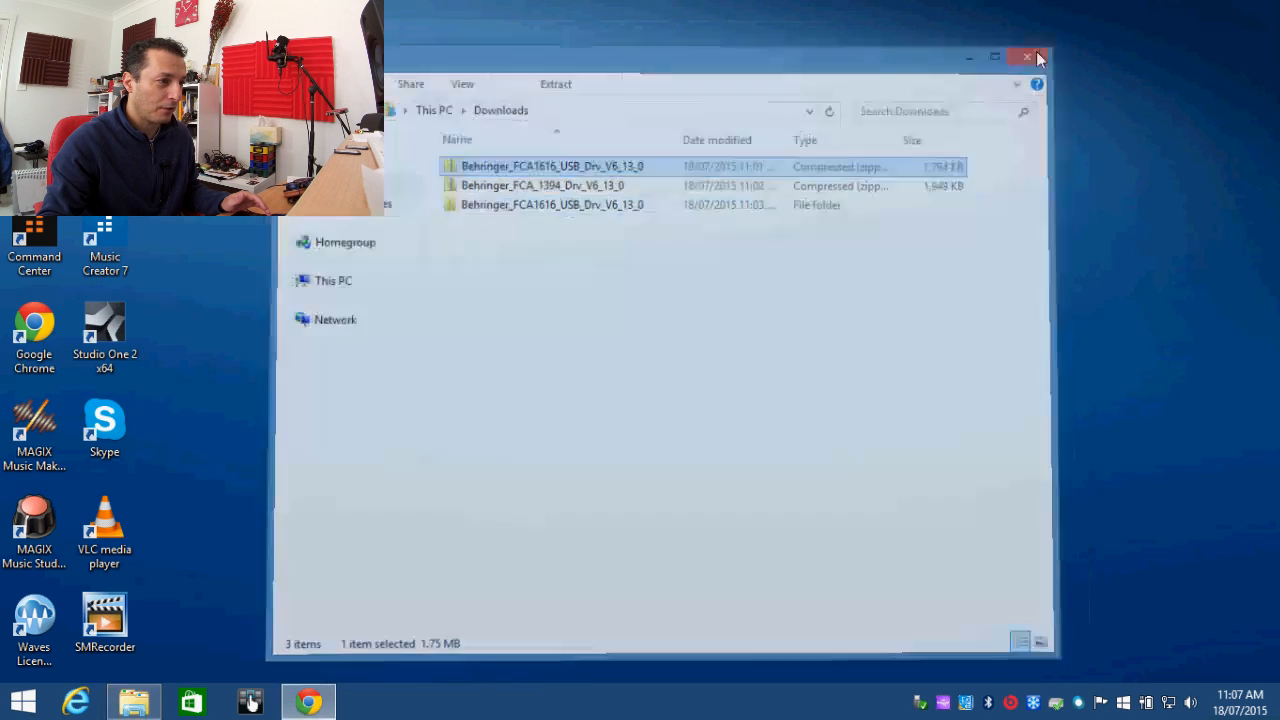
left_click(1033, 57)
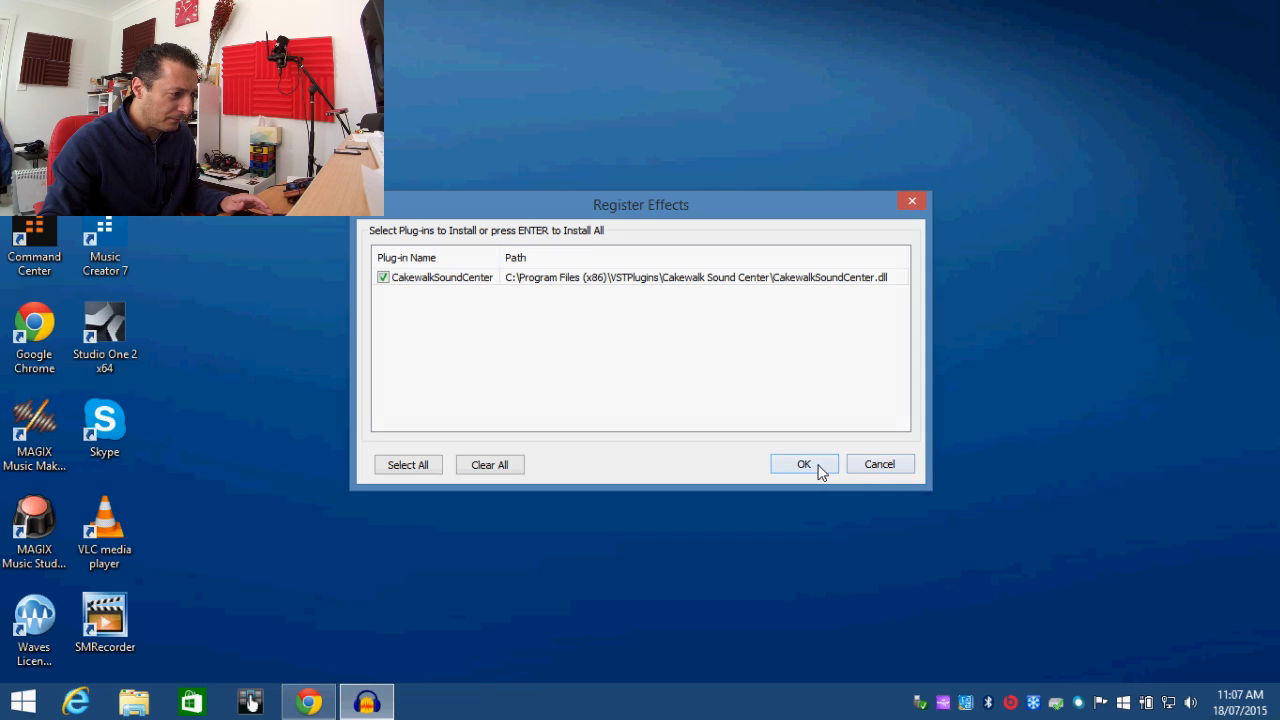
left_click(803, 463)
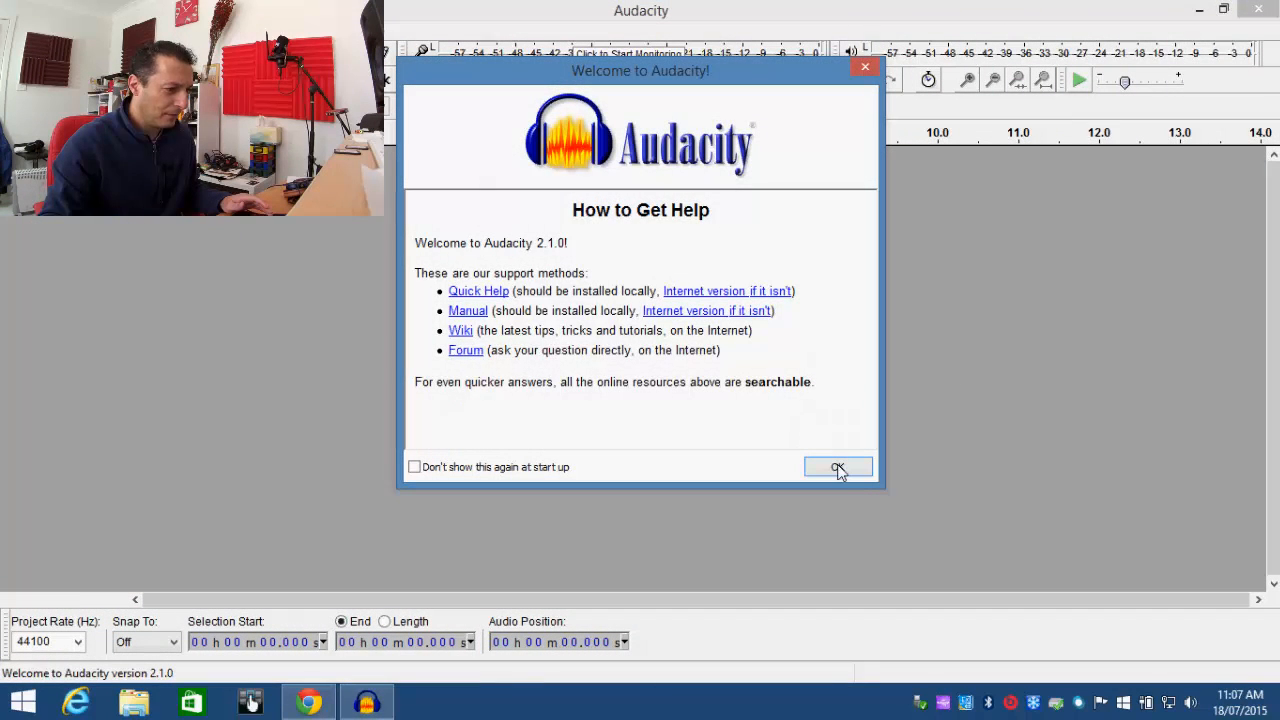
Dismiss Audacity's Welcome screen
left_click(838, 466)
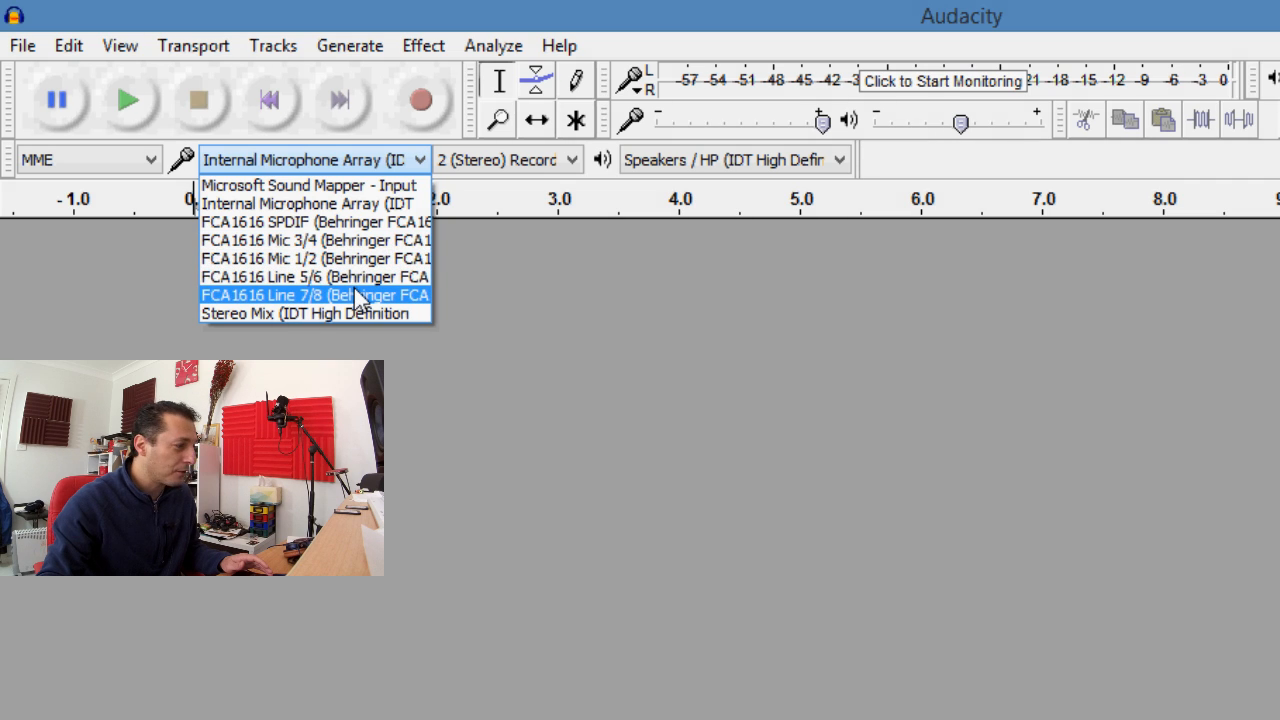
mouse_move(360, 258)
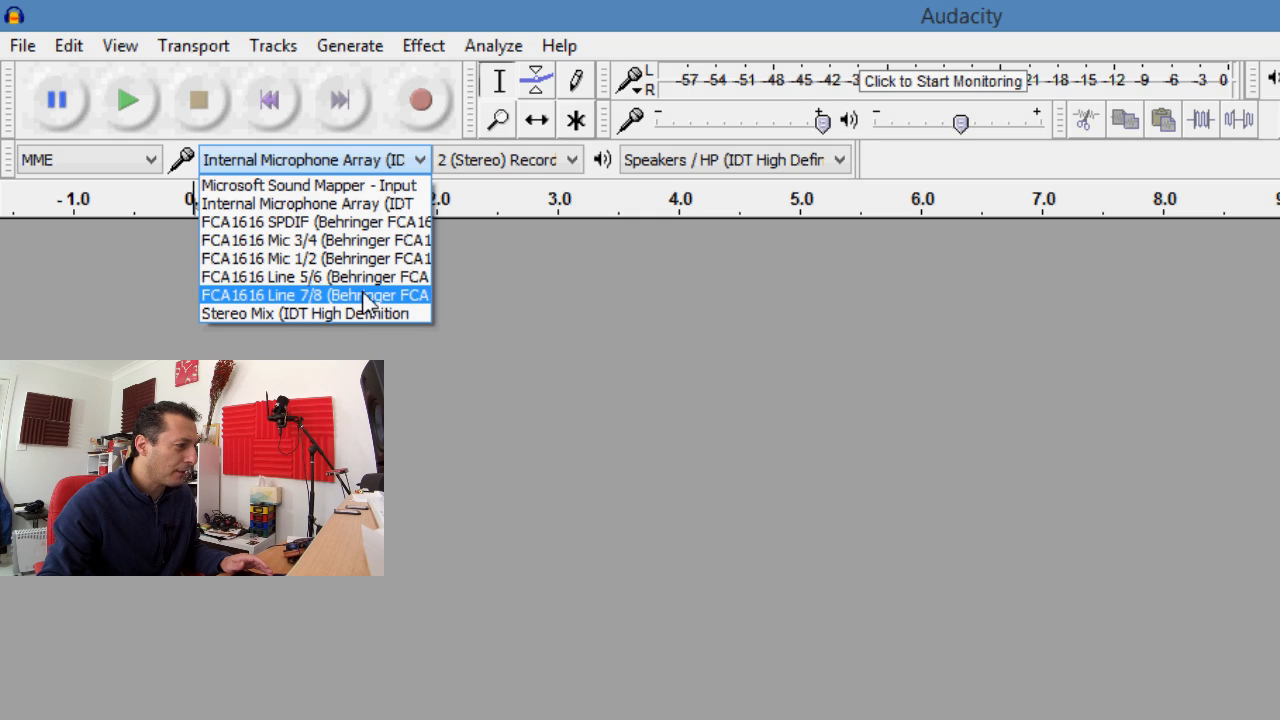
mouse_move(358, 240)
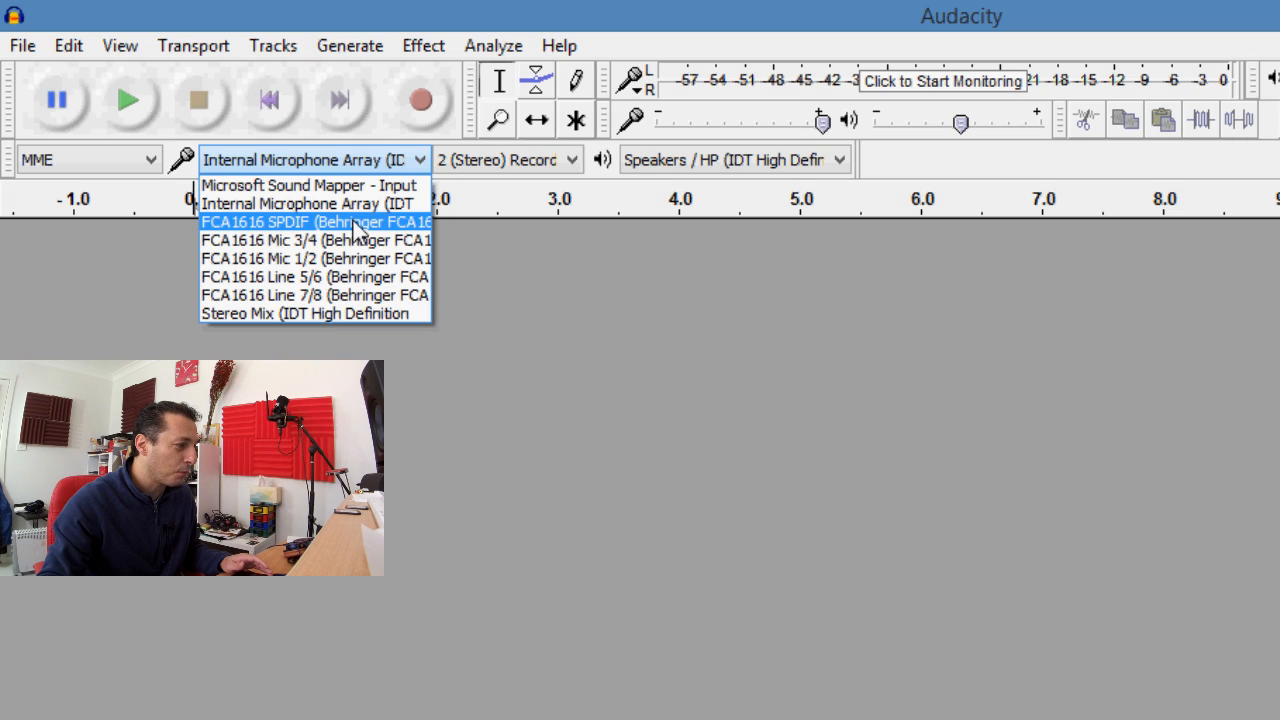
mouse_move(820, 190)
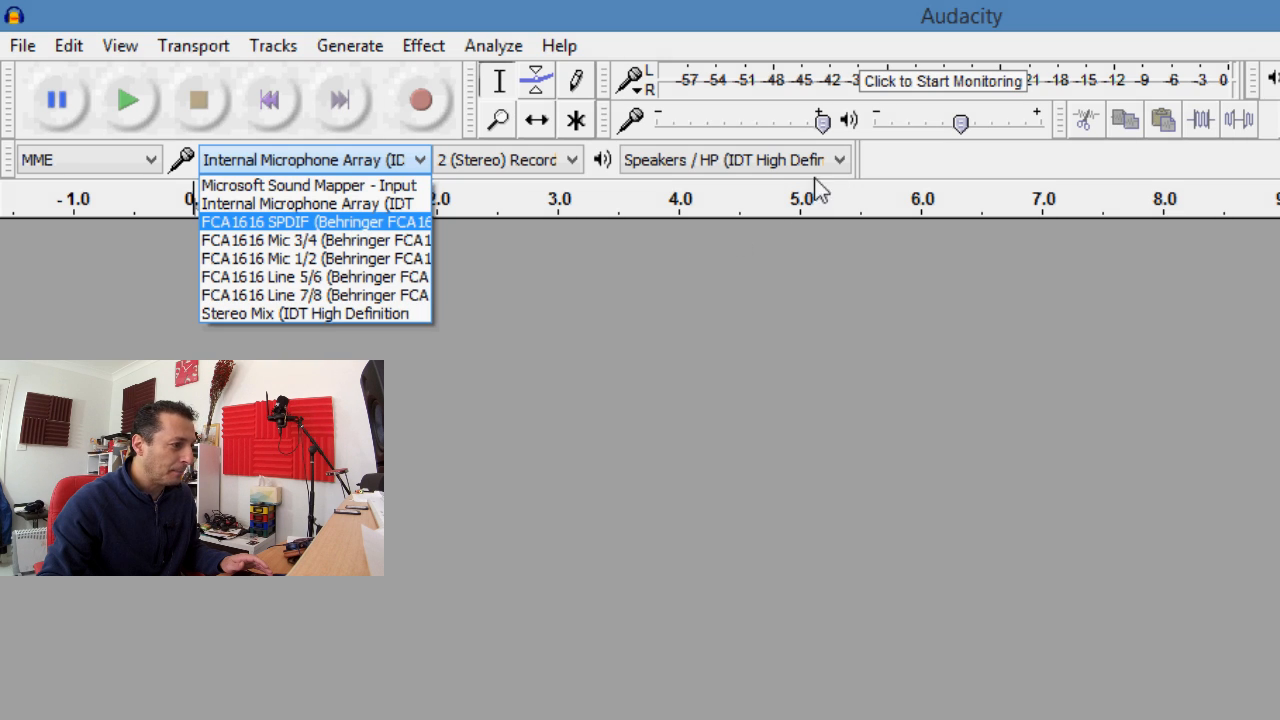
mouse_move(355, 258)
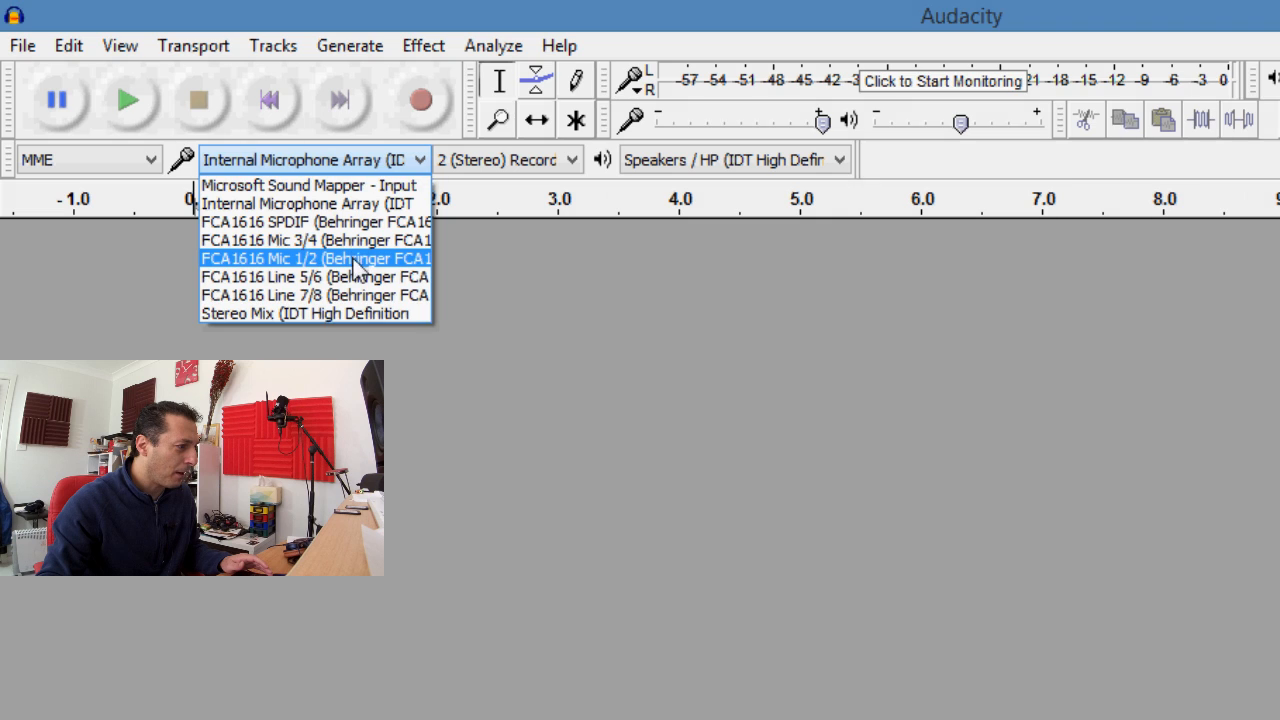
Set FCA1616 Mic 1/2 as the recording device and view the FCA1616 playback outputs
left_click(316, 258)
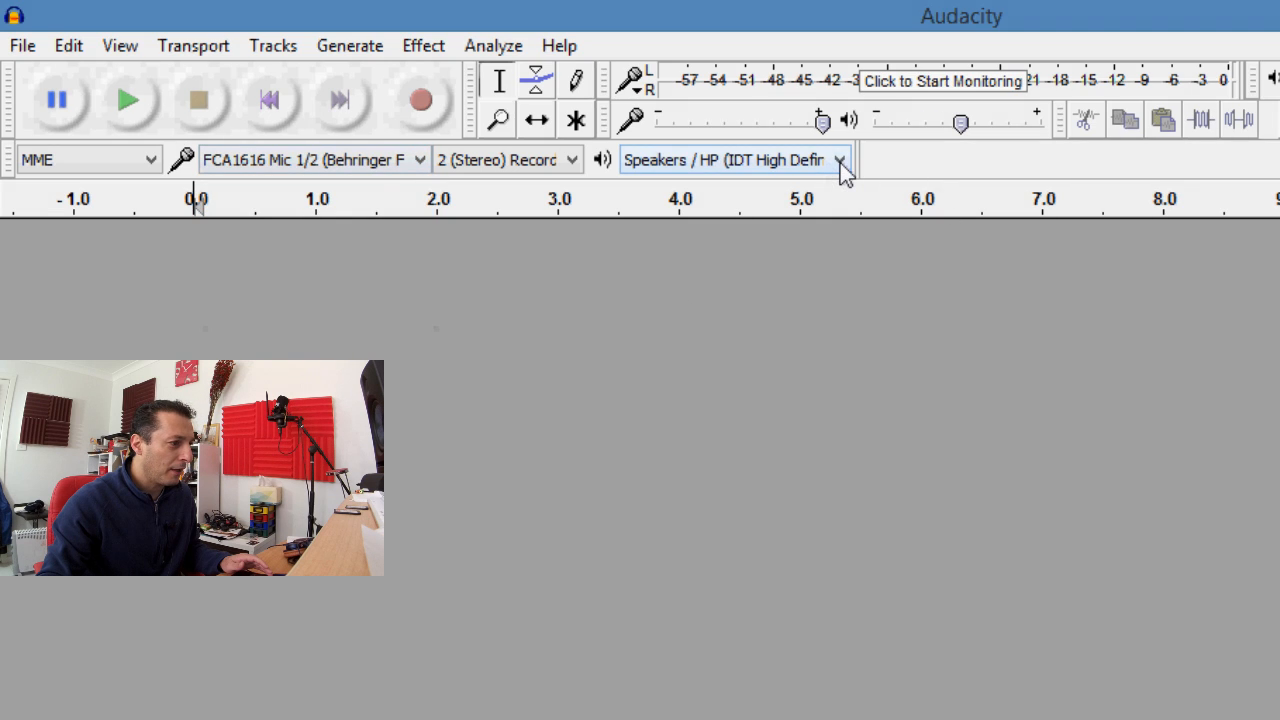
left_click(838, 160)
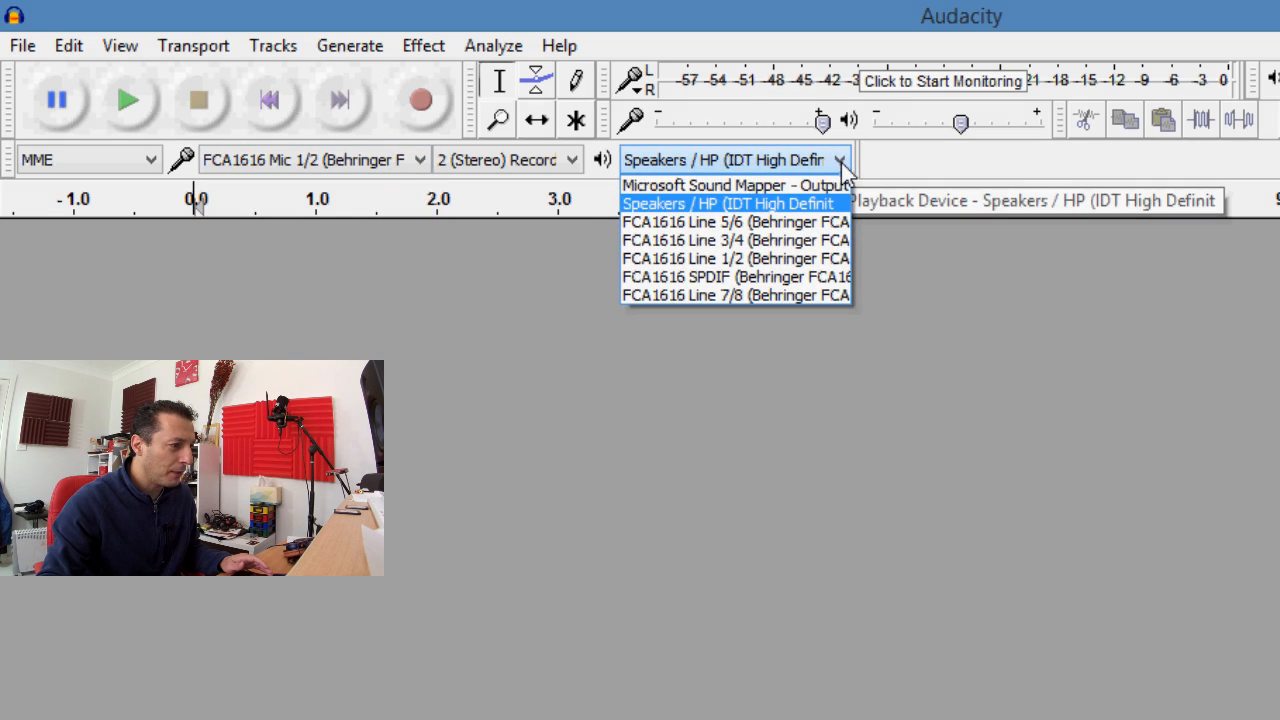
mouse_move(737, 258)
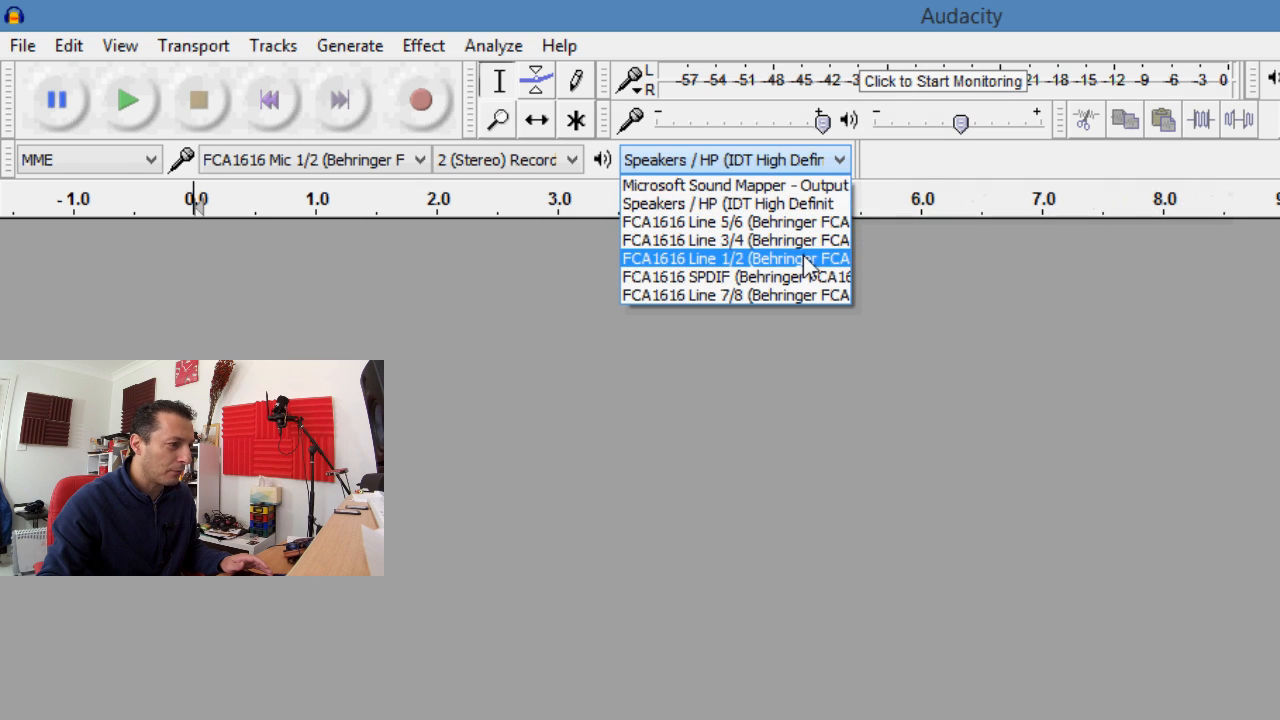
mouse_move(805, 222)
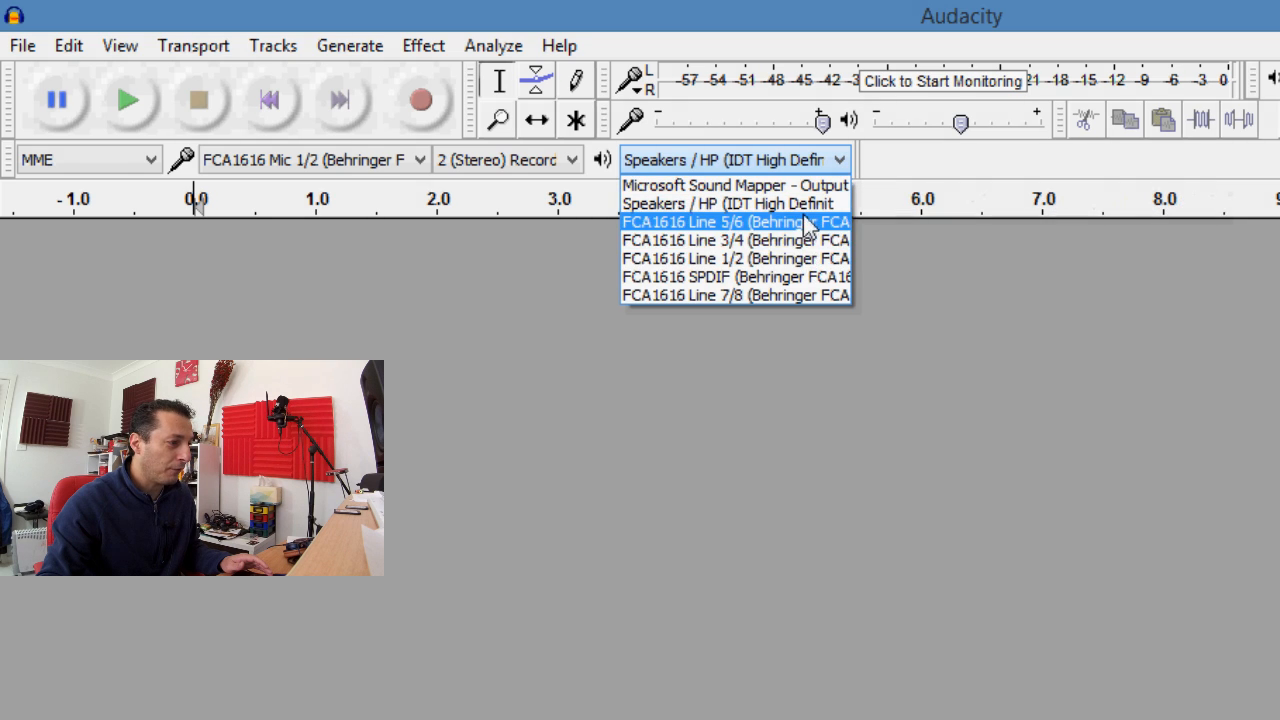
mouse_move(793, 295)
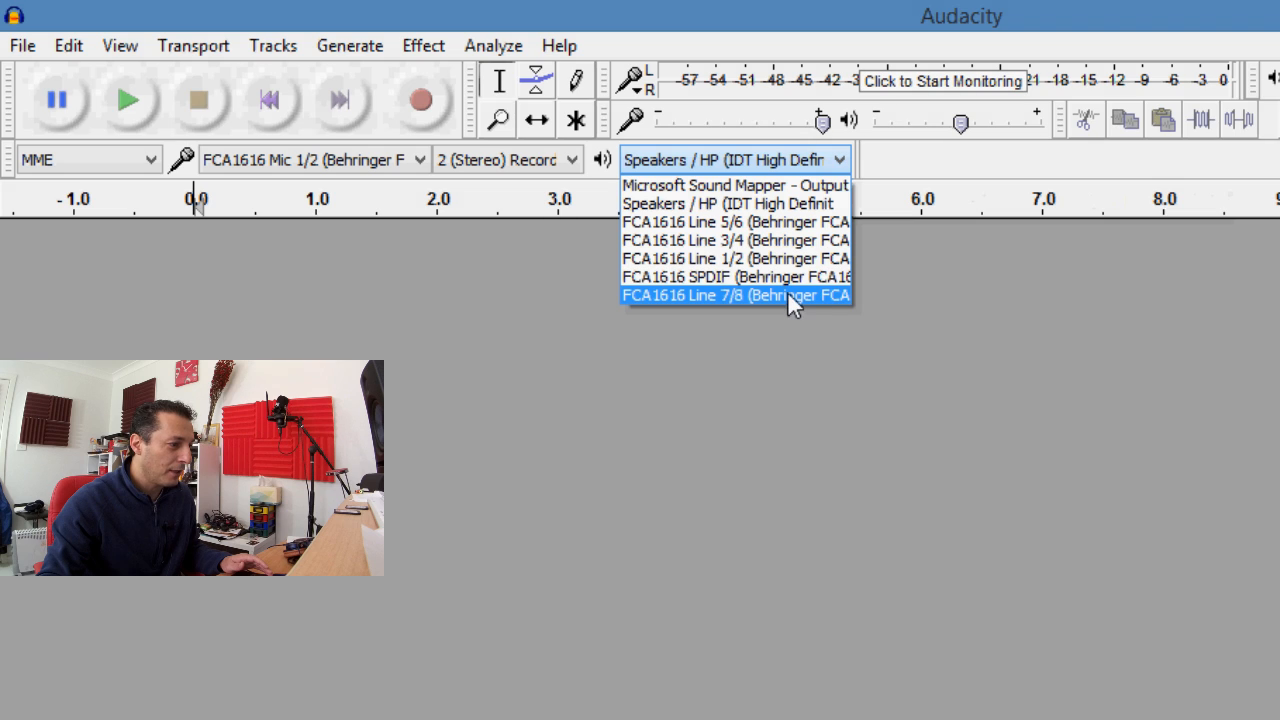
mouse_move(790, 285)
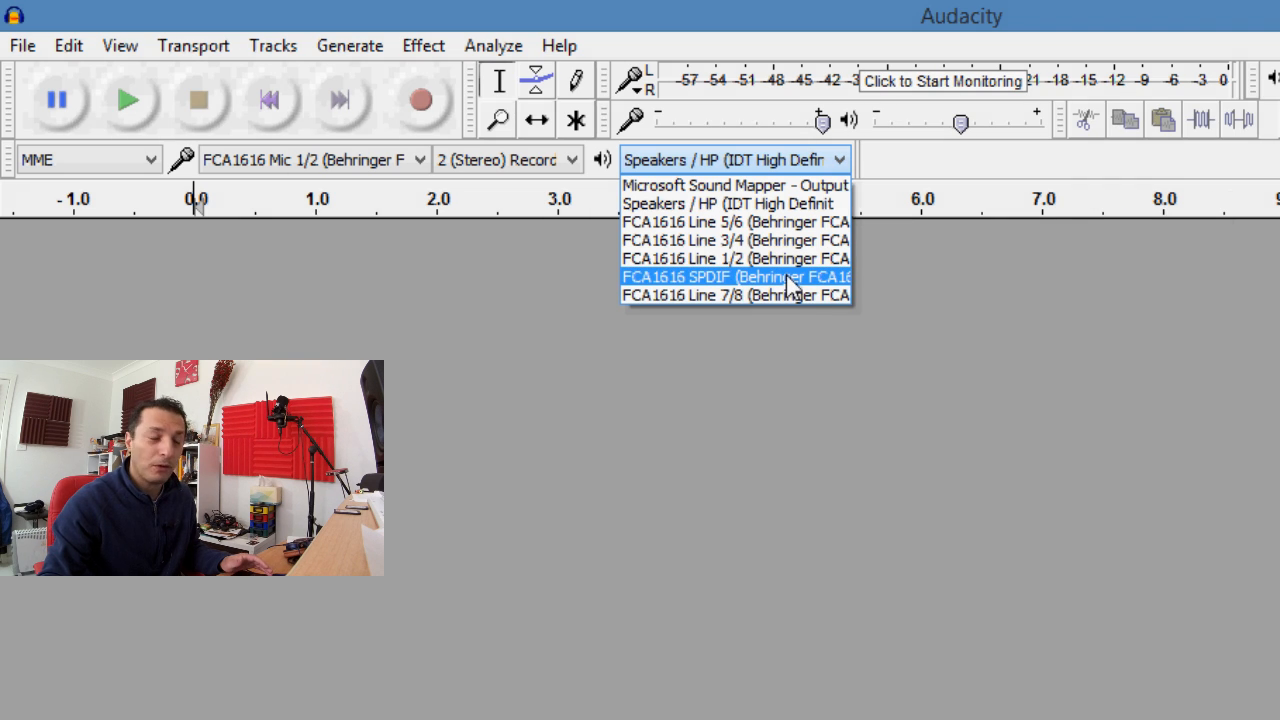
left_click(736, 258)
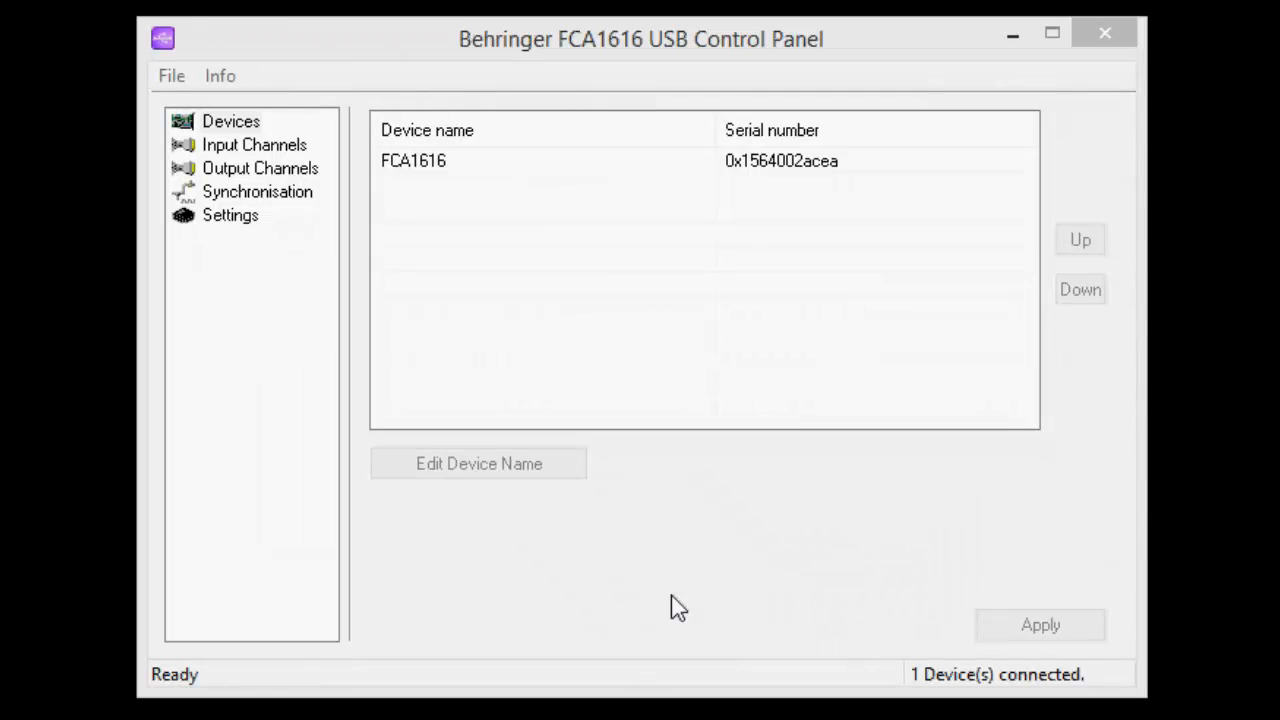
Select the FCA1616 device, view its Mic/Line inputs, then list outputs Line O 1–8, SPDIF, MIDI
left_click(219, 75)
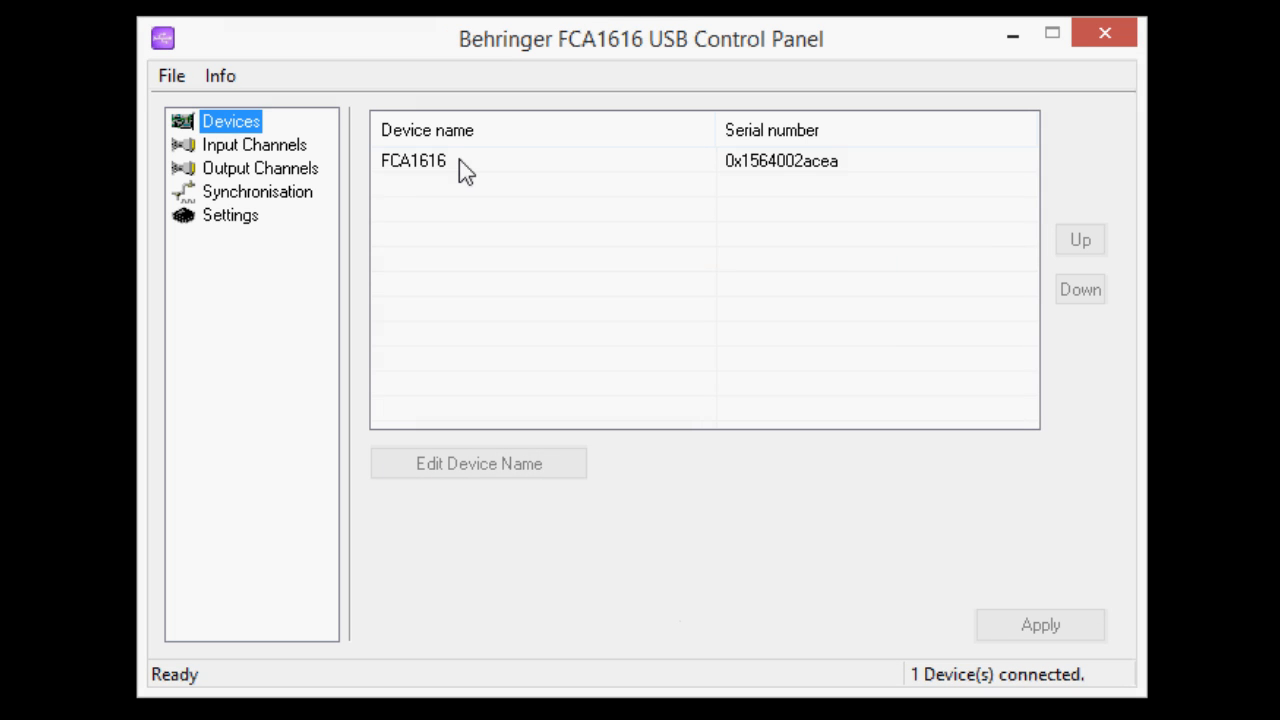
left_click(413, 160)
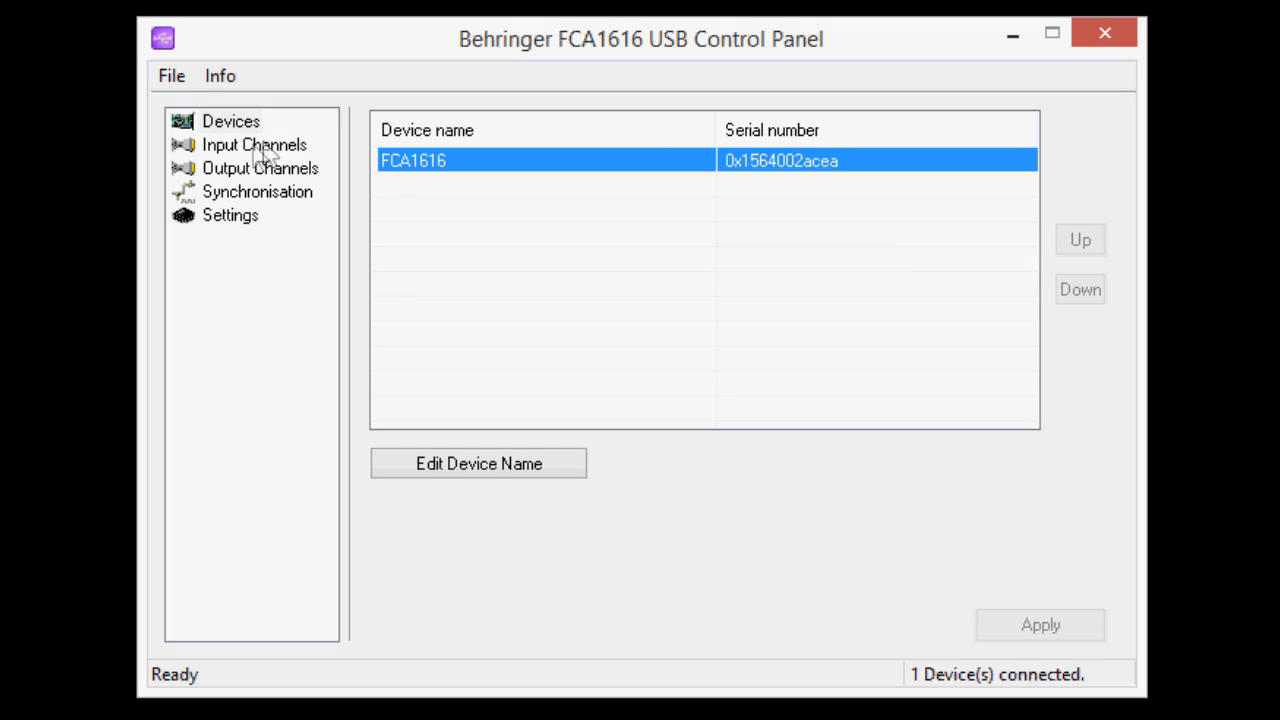
left_click(254, 144)
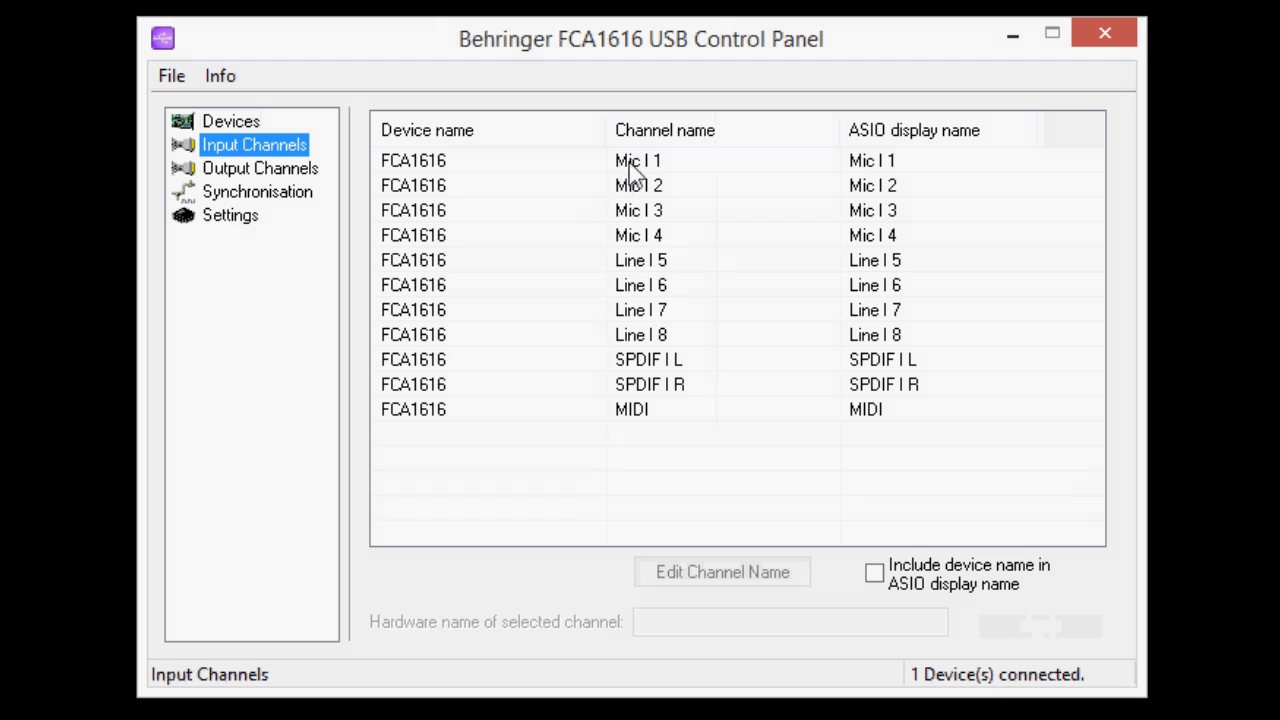
mouse_move(650, 405)
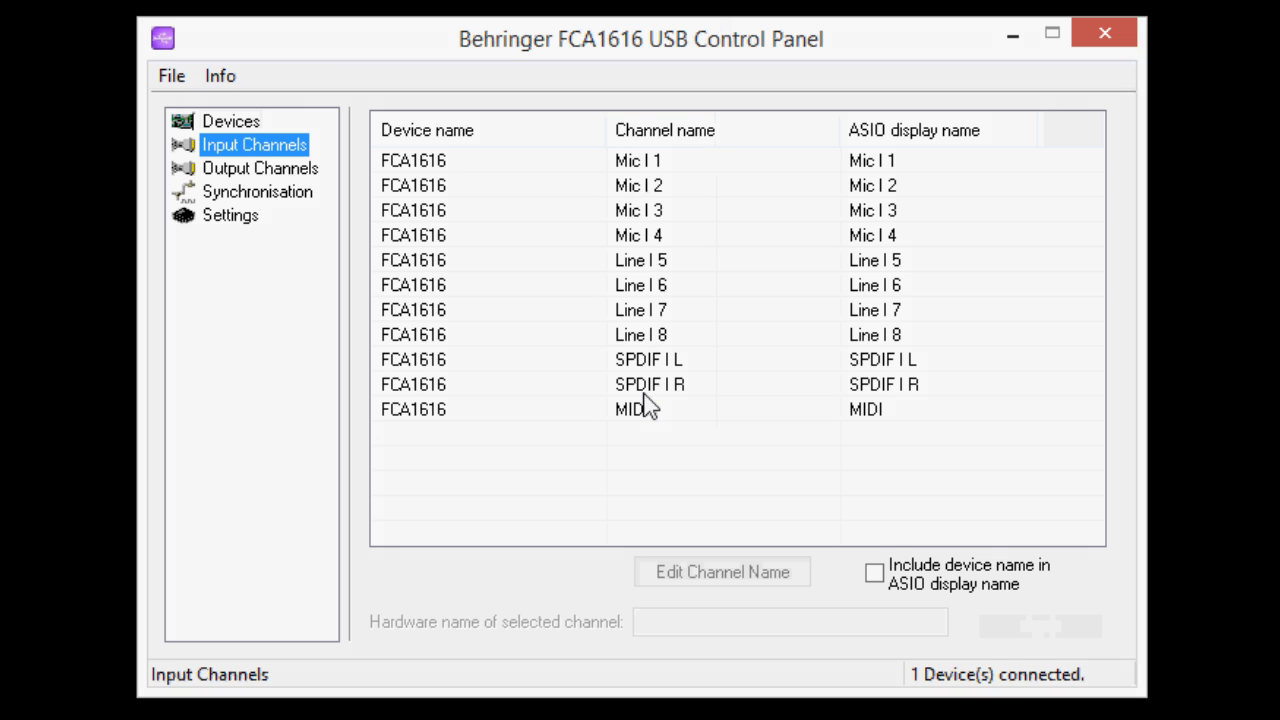
left_click(260, 167)
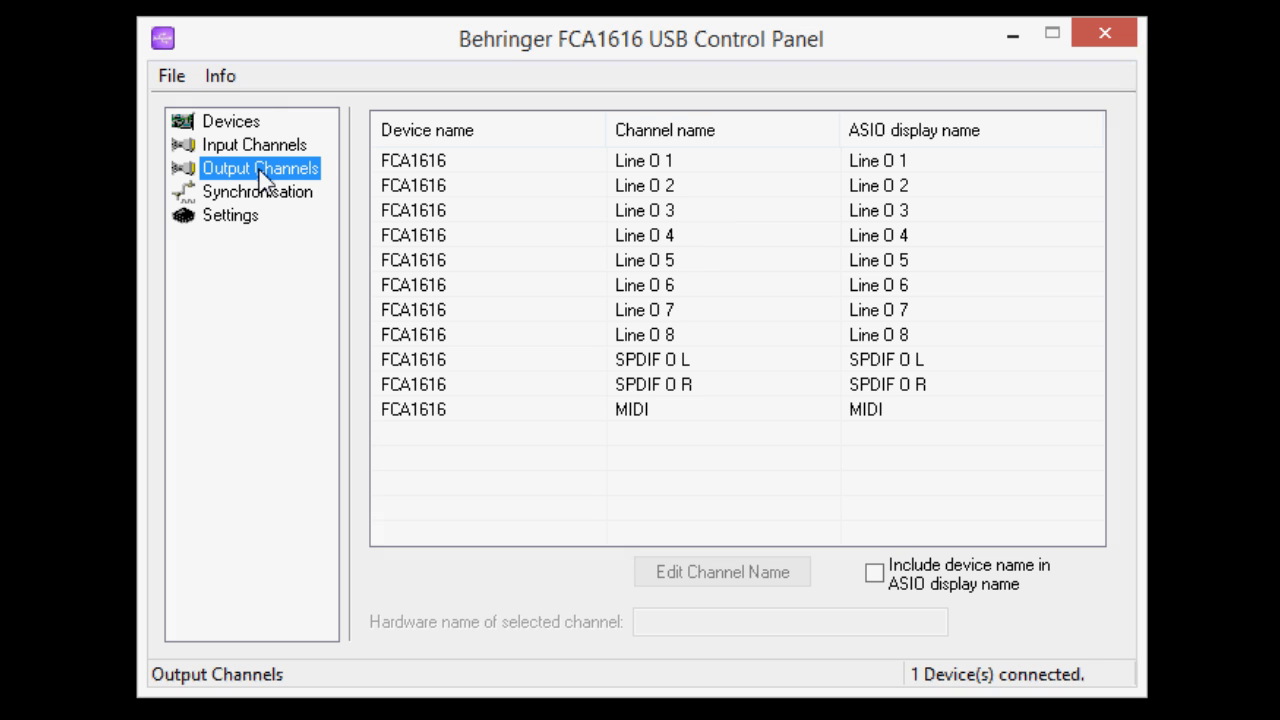
mouse_move(265, 200)
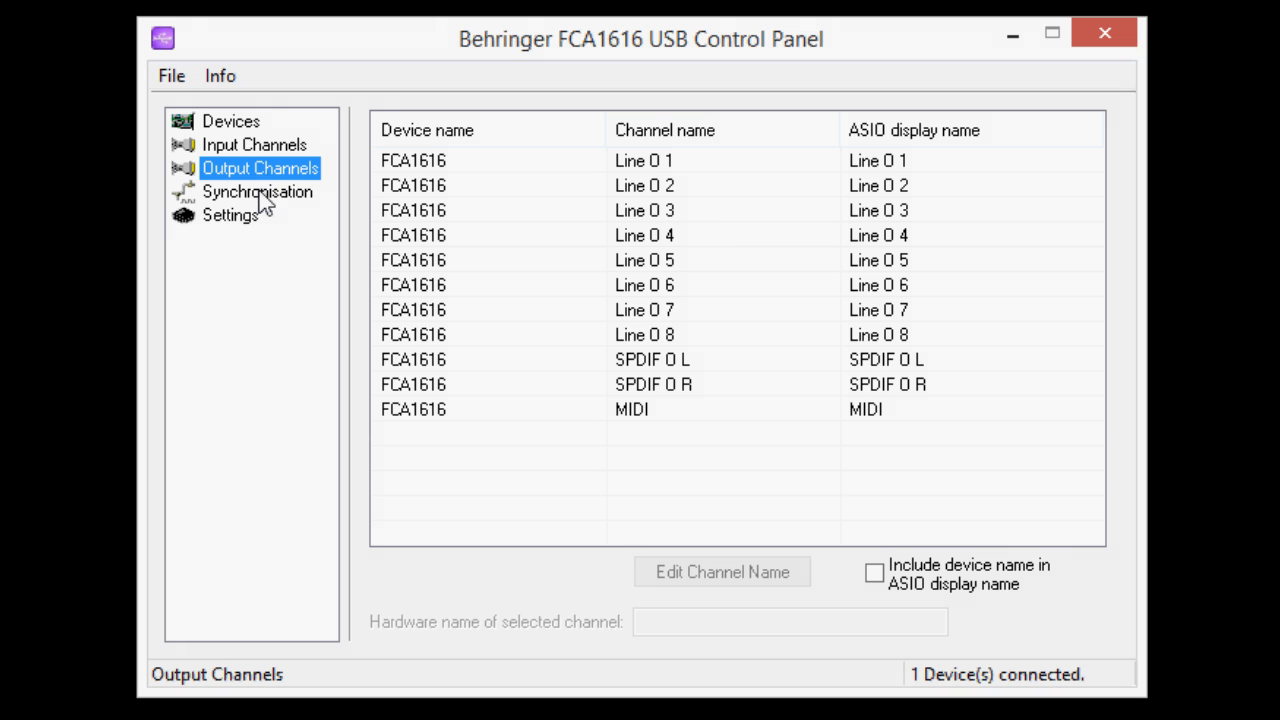
Set the Synchronisation sampling rate to 96.0 kHz, keeping Device Internal Clock as clock source
left_click(257, 191)
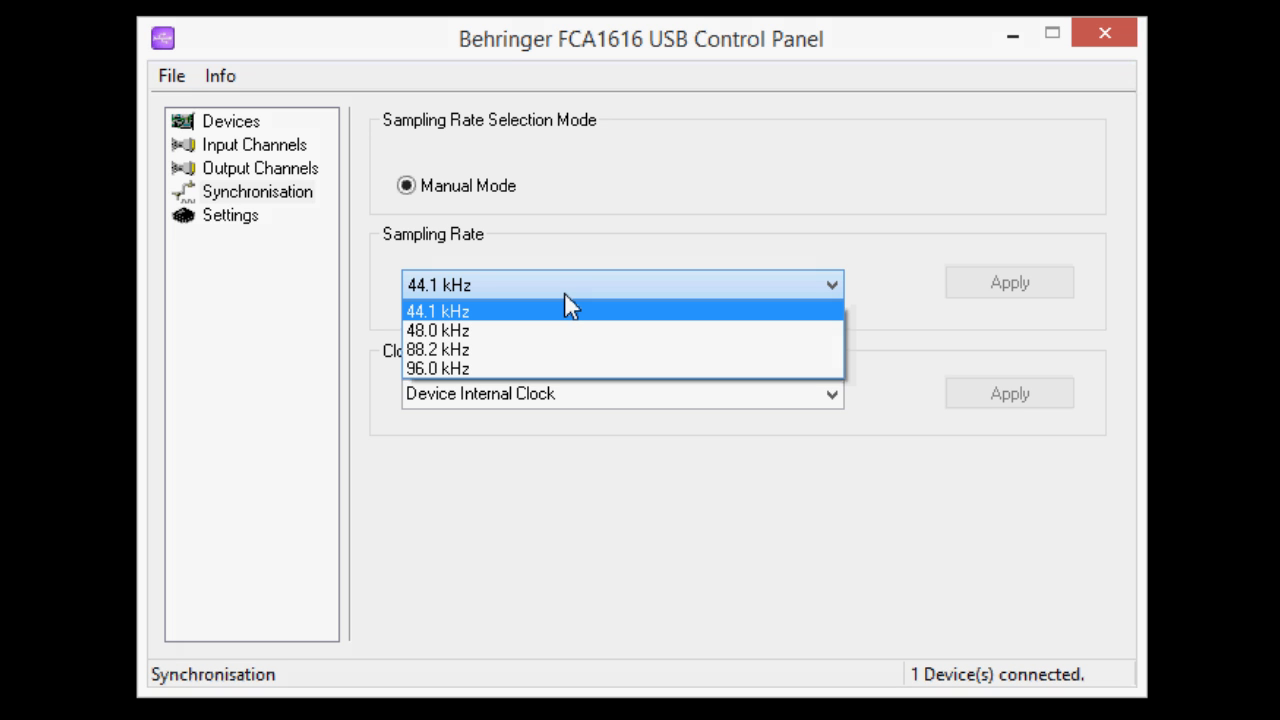
mouse_move(500, 330)
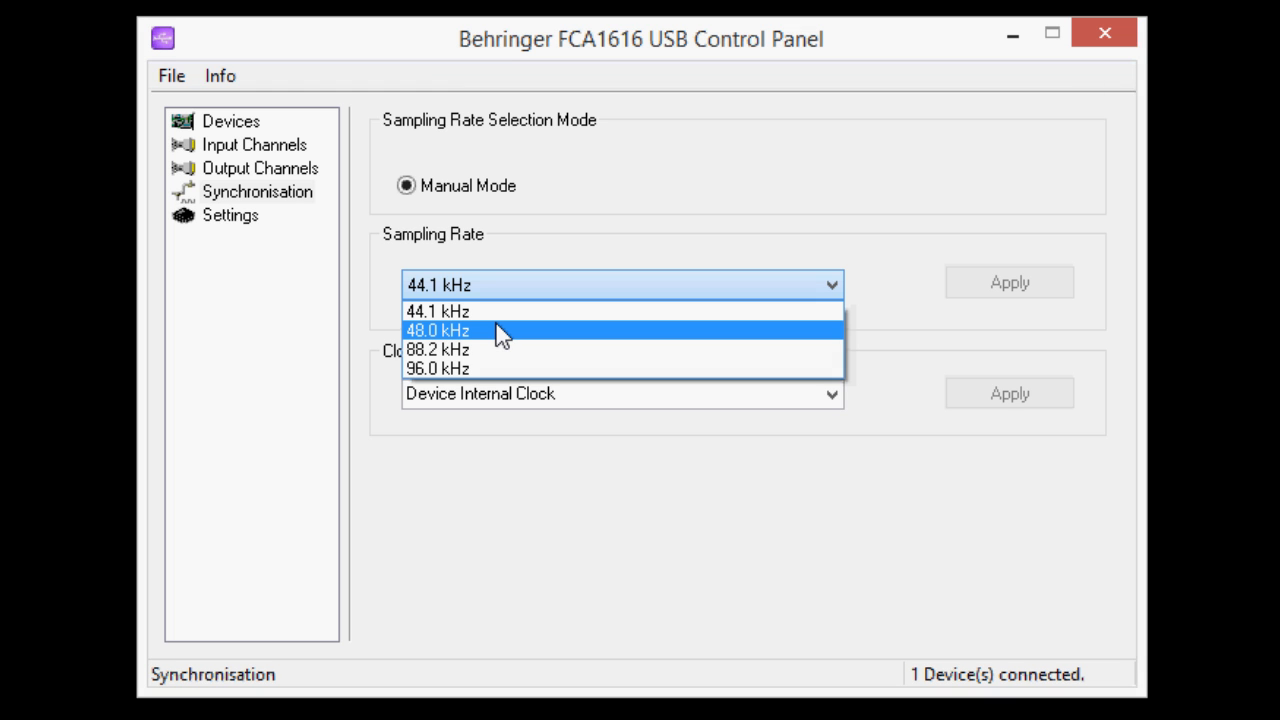
mouse_move(490, 349)
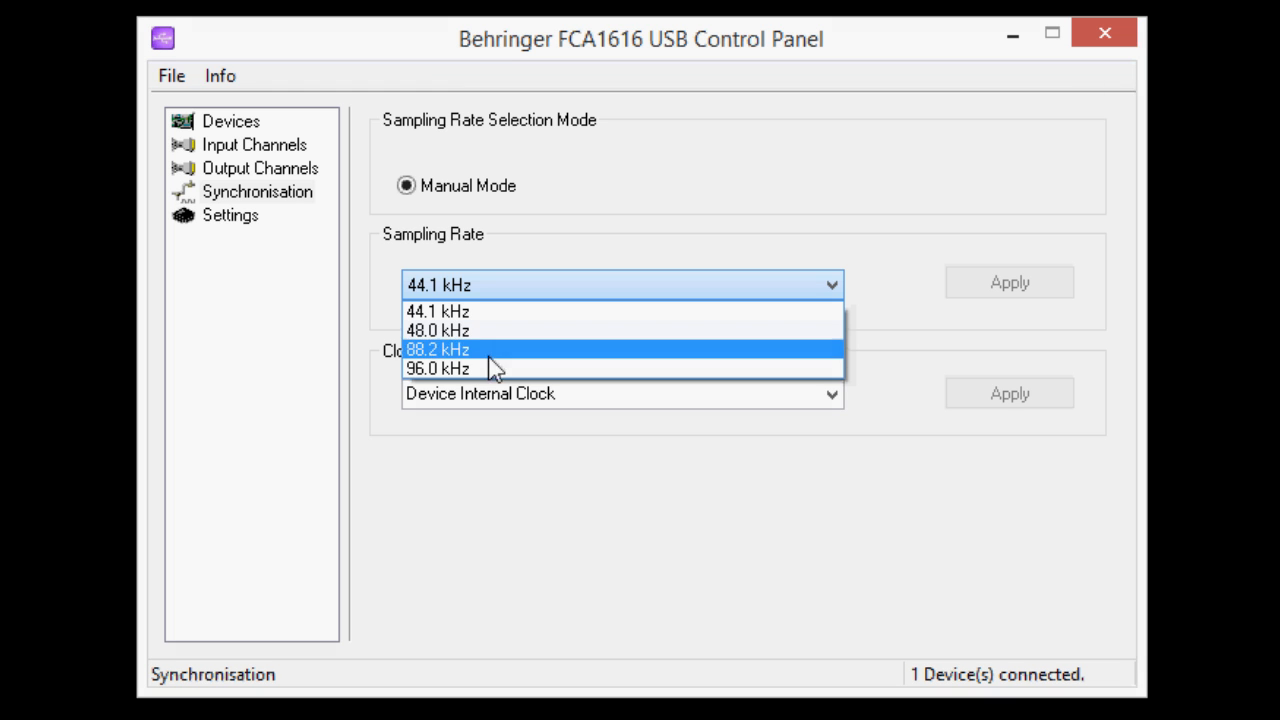
left_click(437, 368)
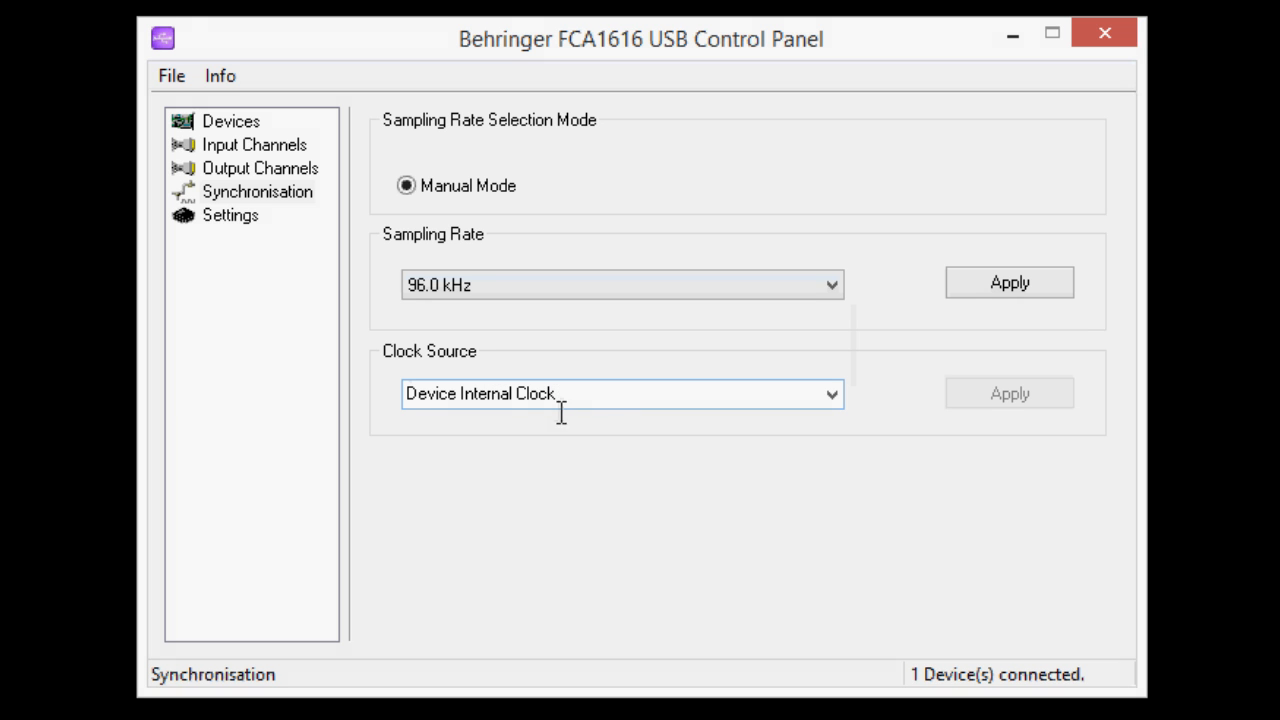
left_click(831, 393)
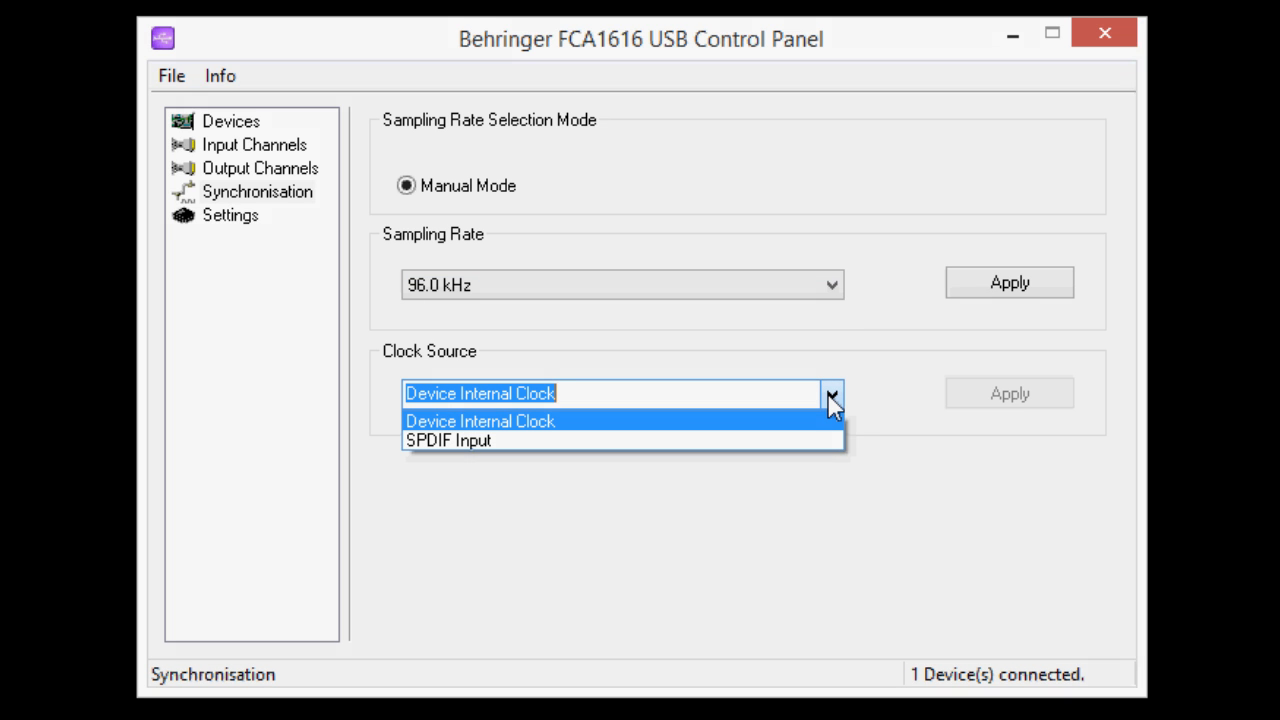
left_click(479, 420)
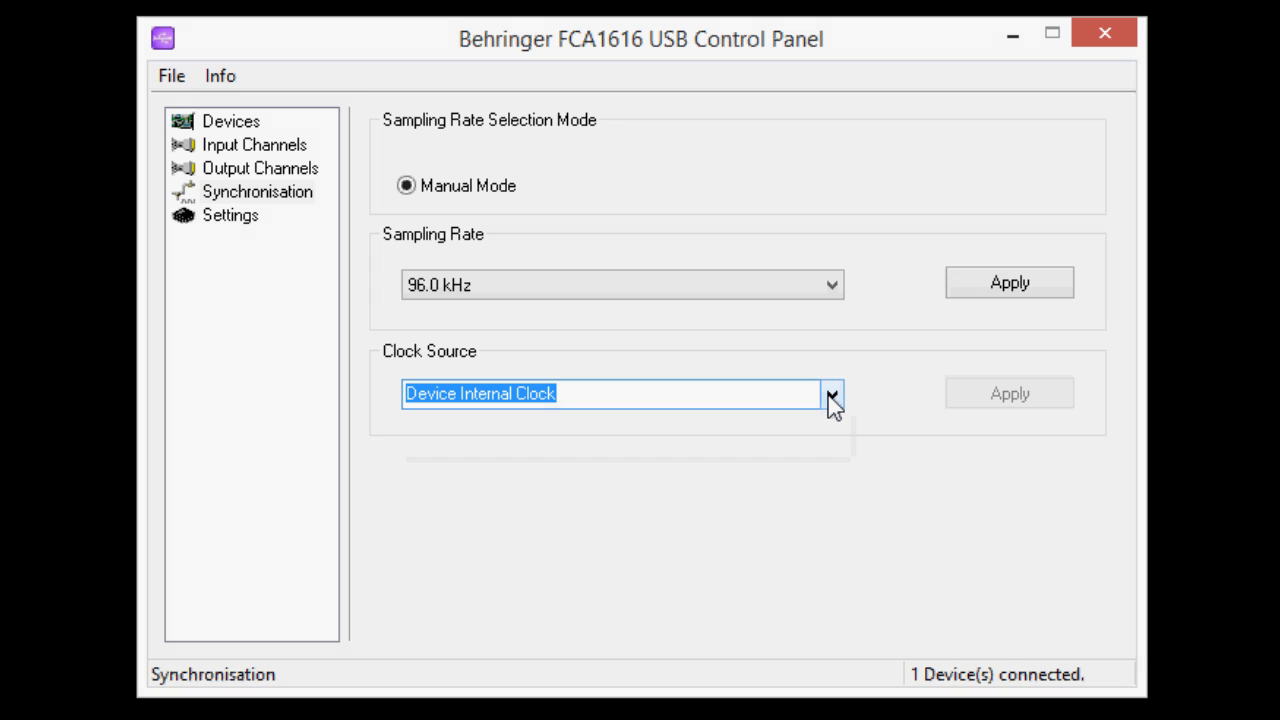
mouse_move(235, 275)
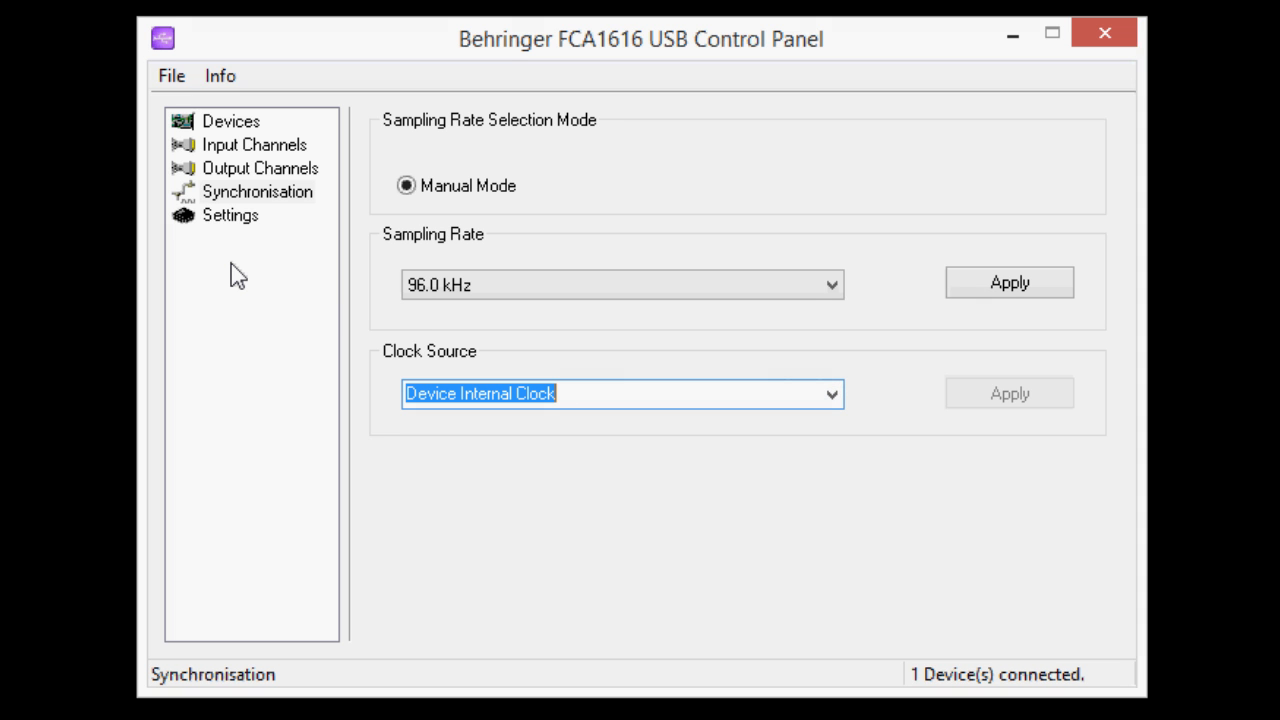
Show the Settings page with 2.0 ms stream buffer and 10.0 ms ASIO and WDM buffers
left_click(230, 215)
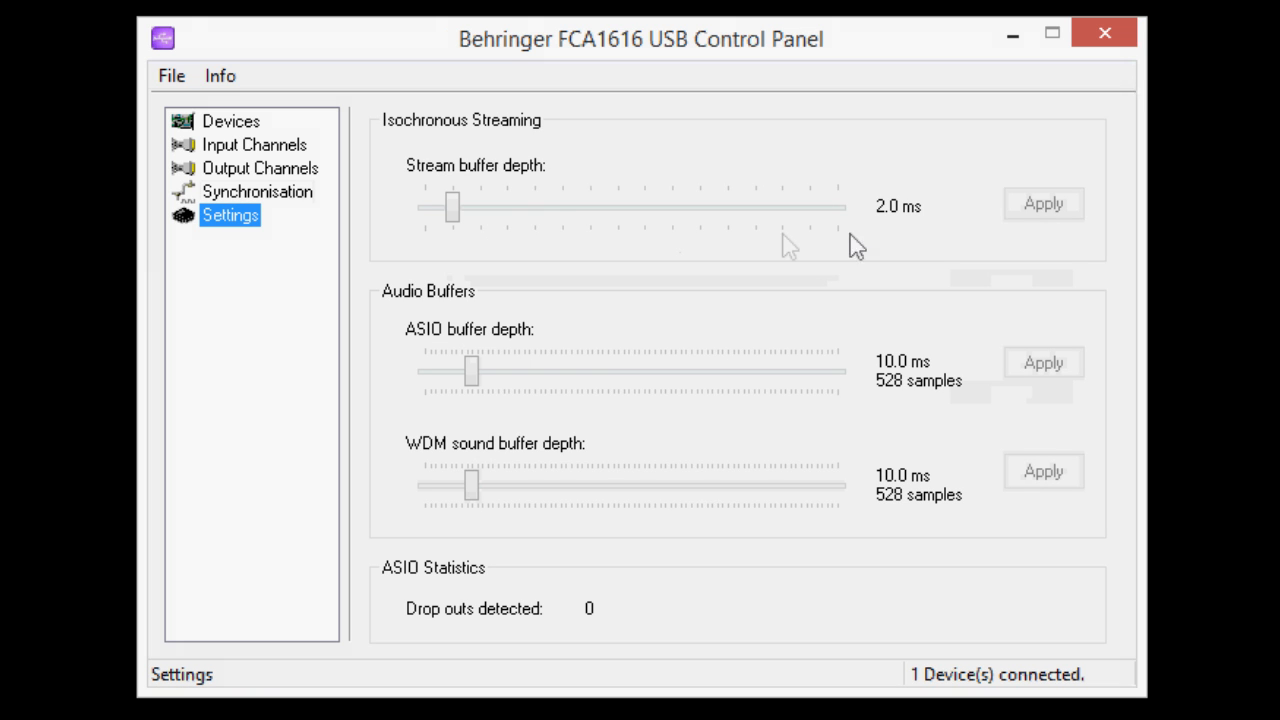
mouse_move(903, 235)
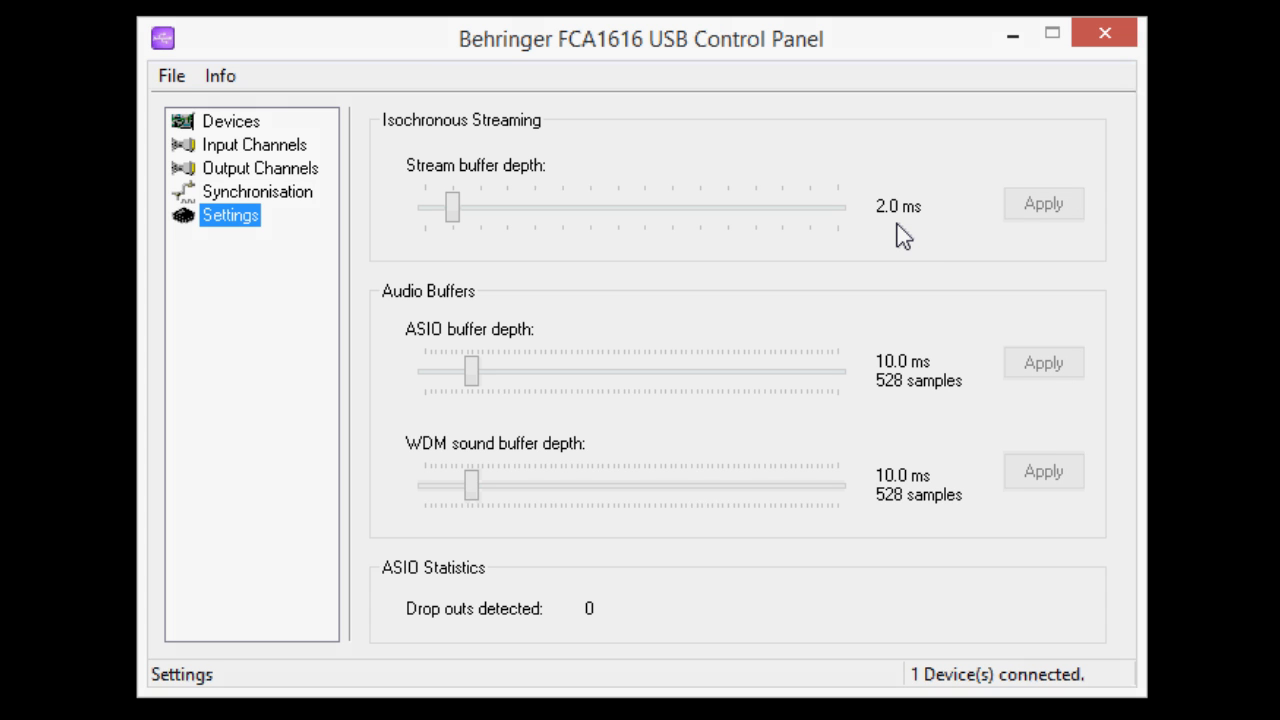
mouse_move(755, 362)
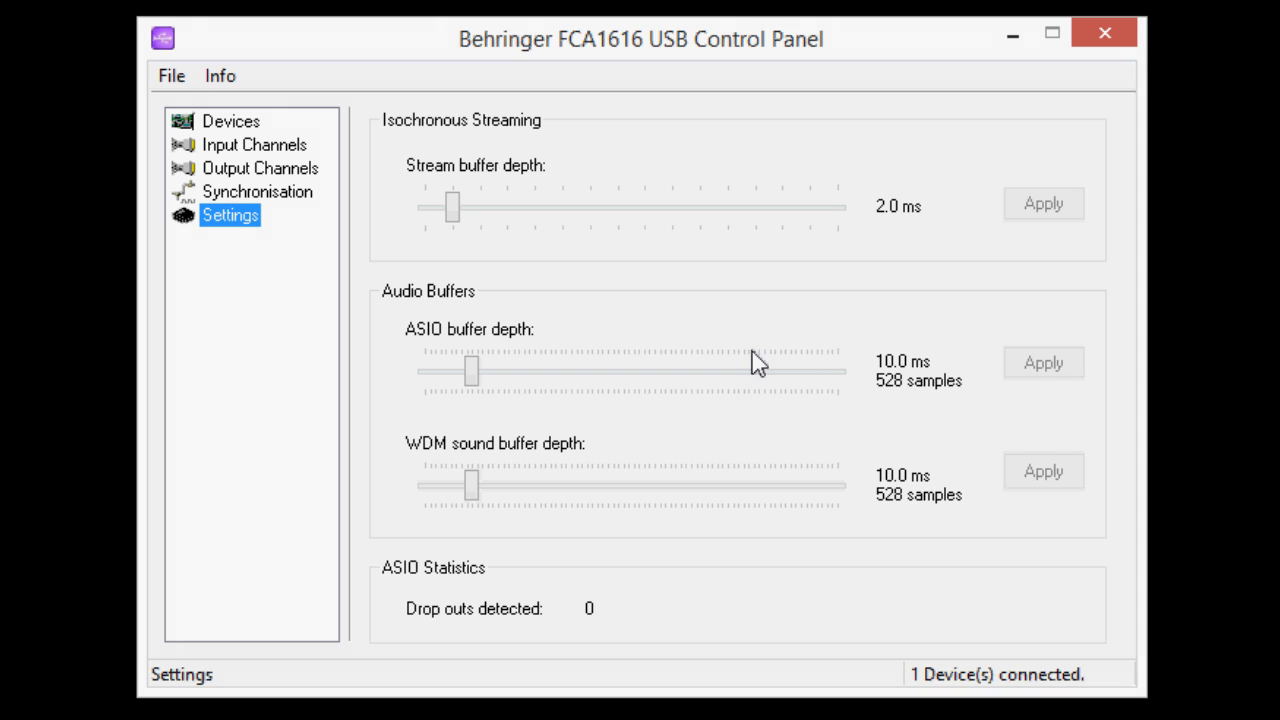
mouse_move(925, 505)
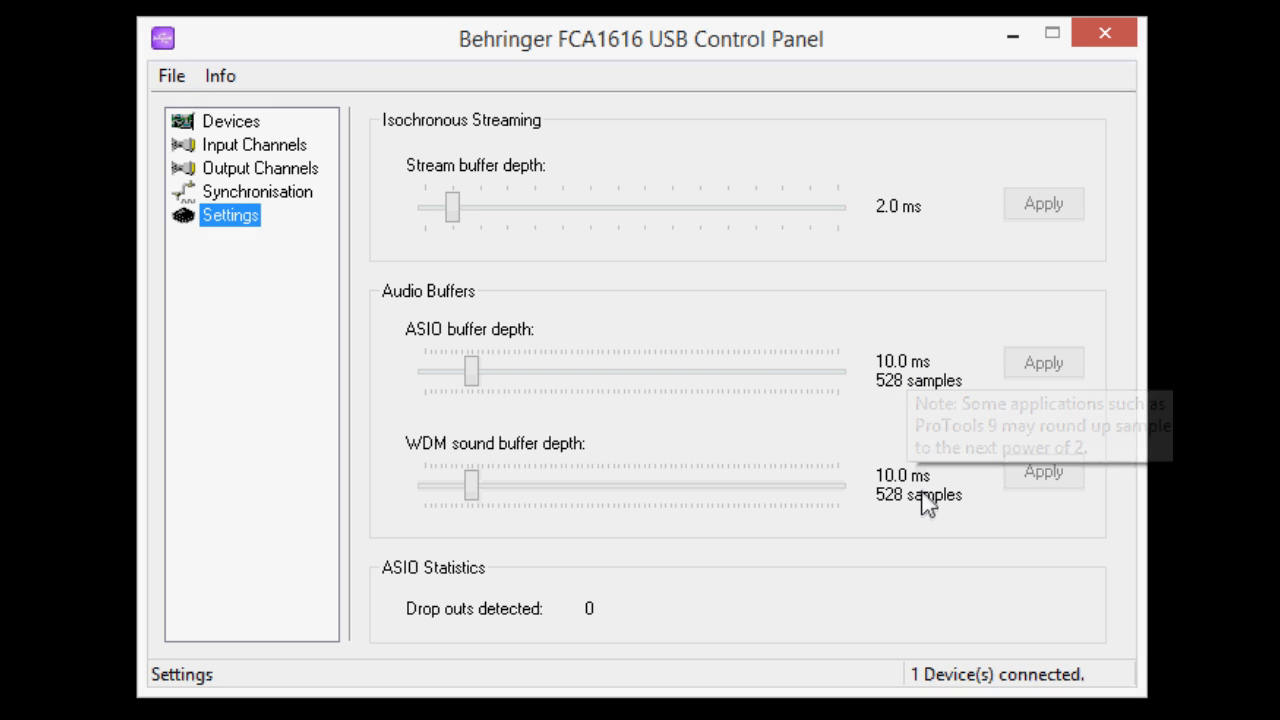
mouse_move(928, 515)
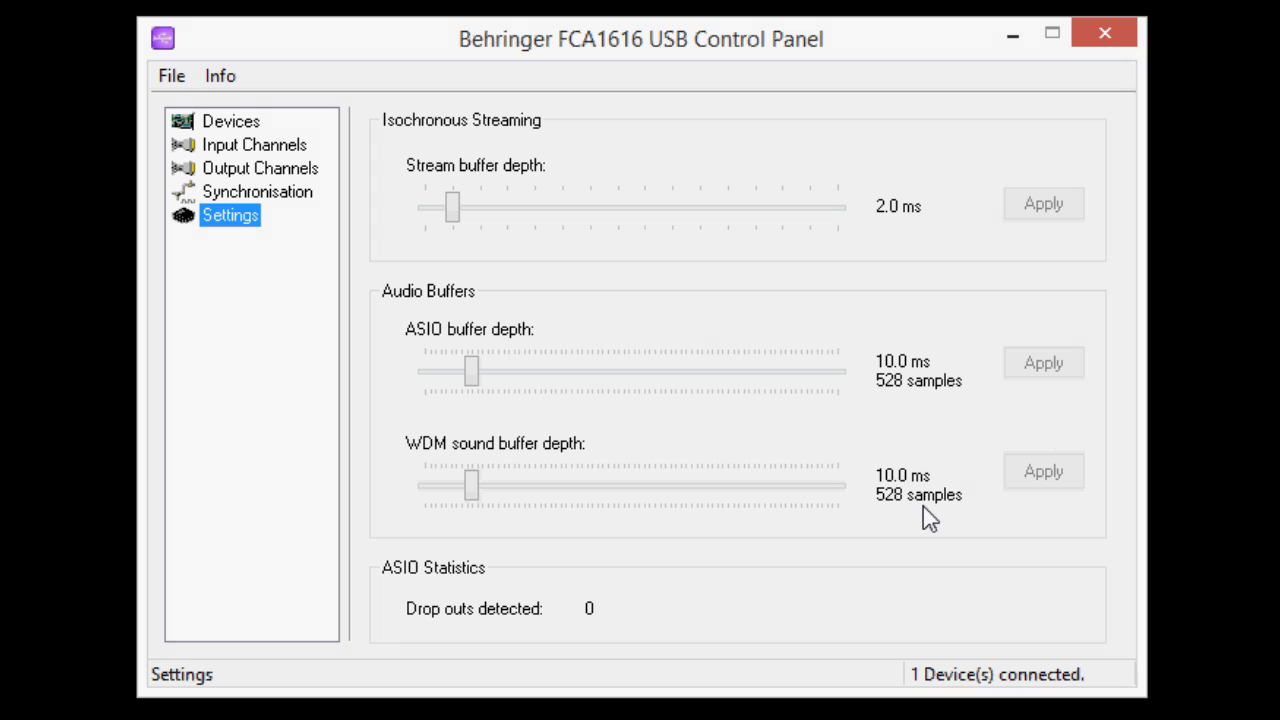